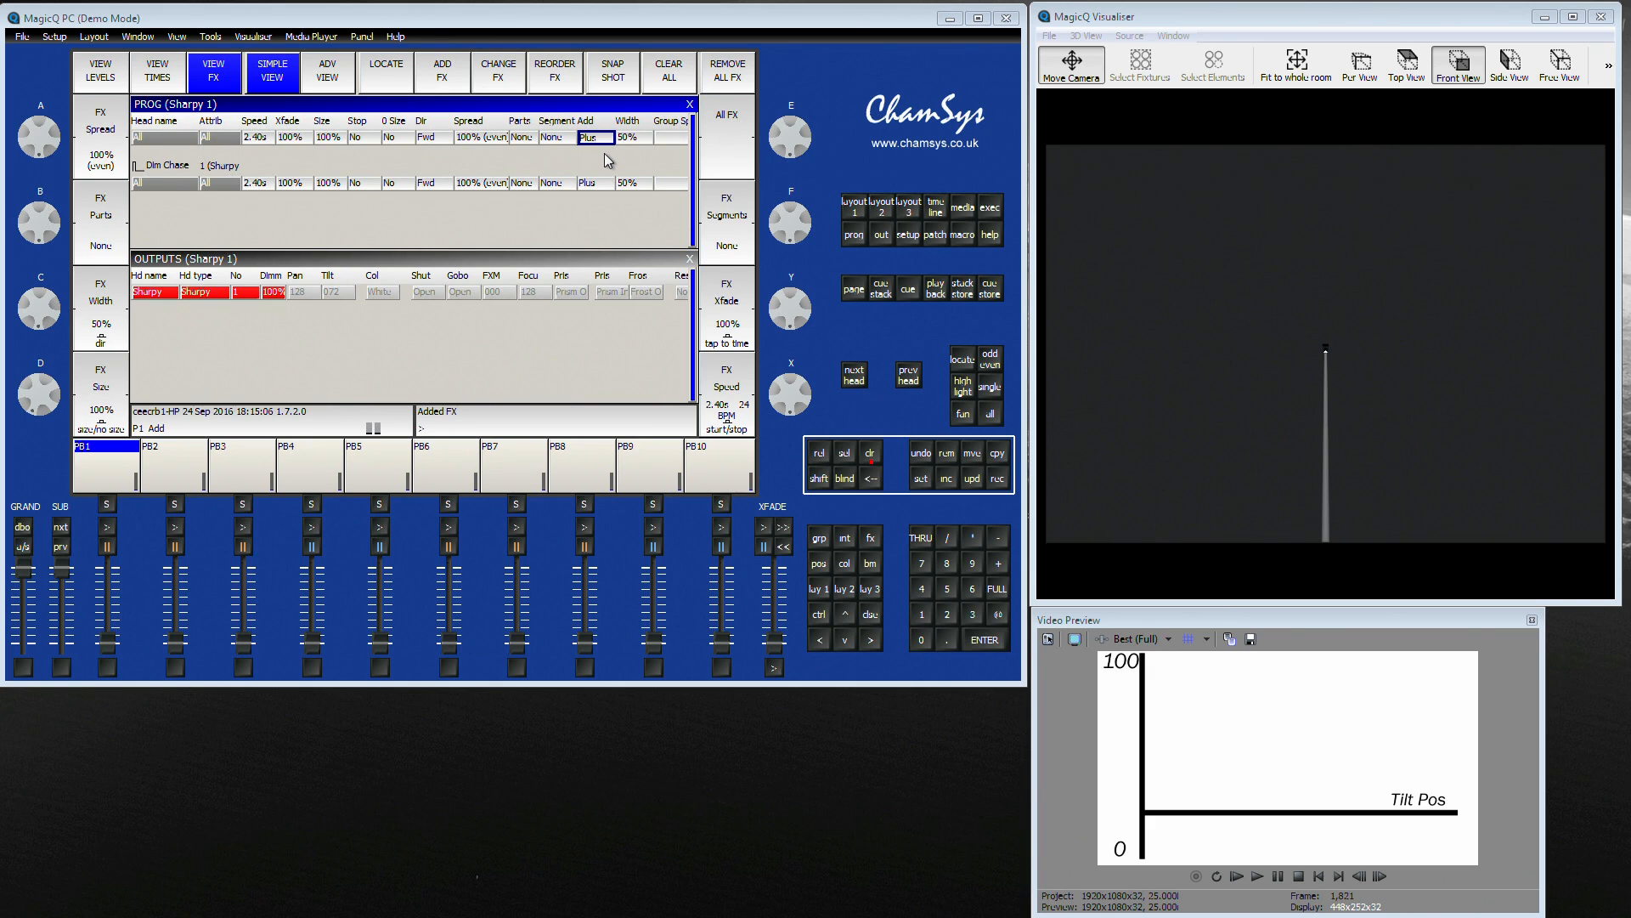
mouse_move(794, 392)
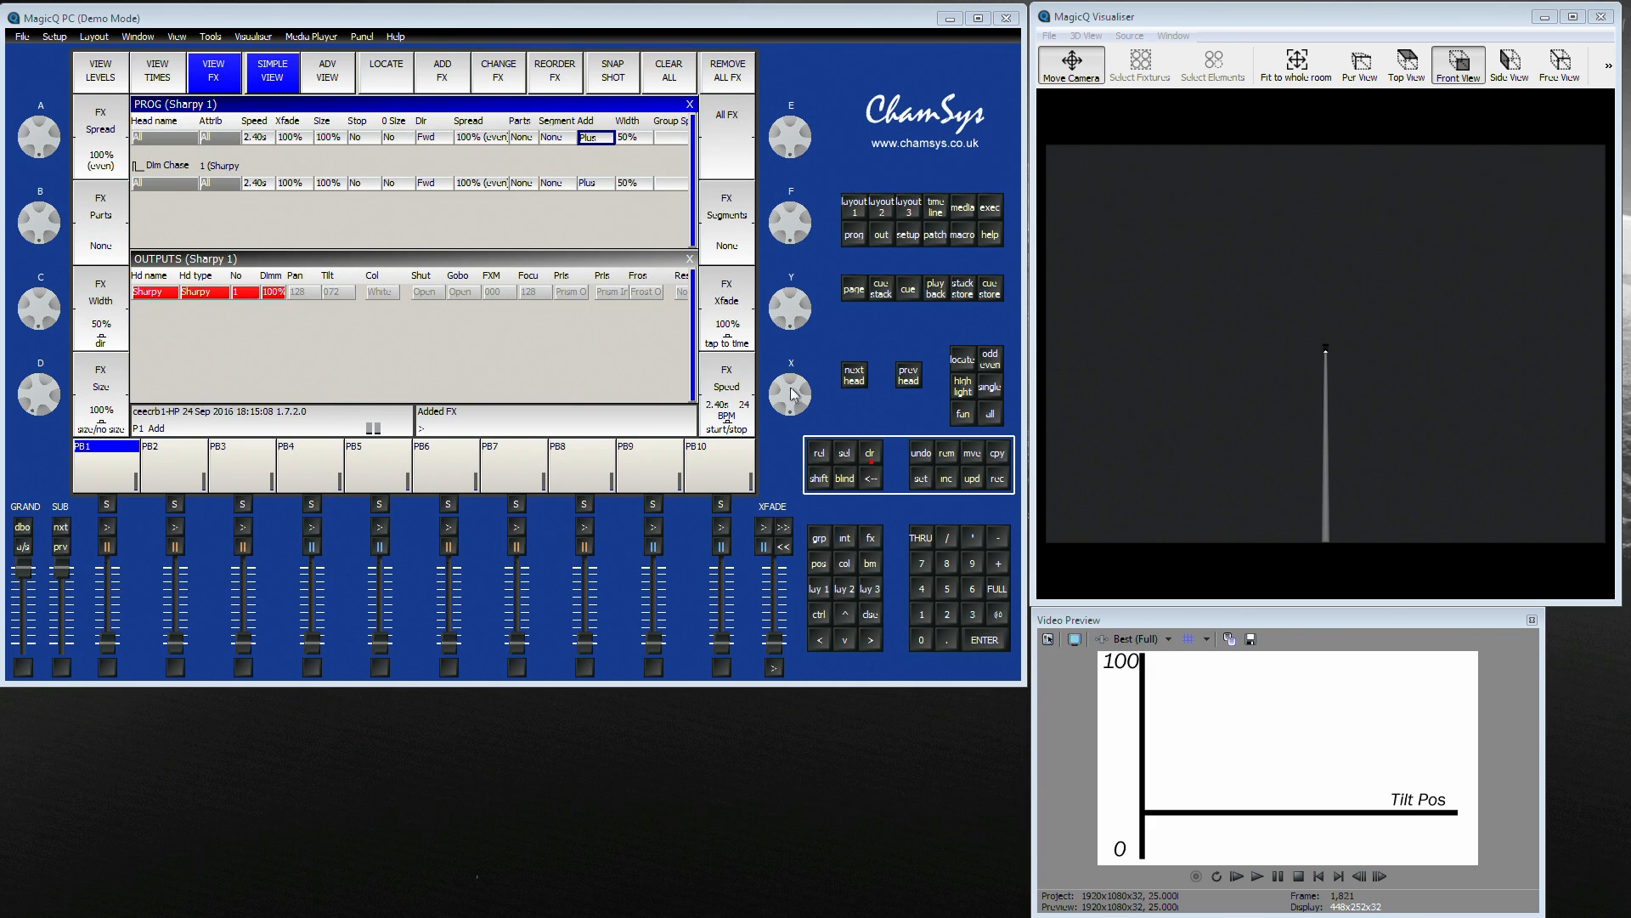
- Load the dim chase effect file from show/fx onto the Sharpy head
click(668, 71)
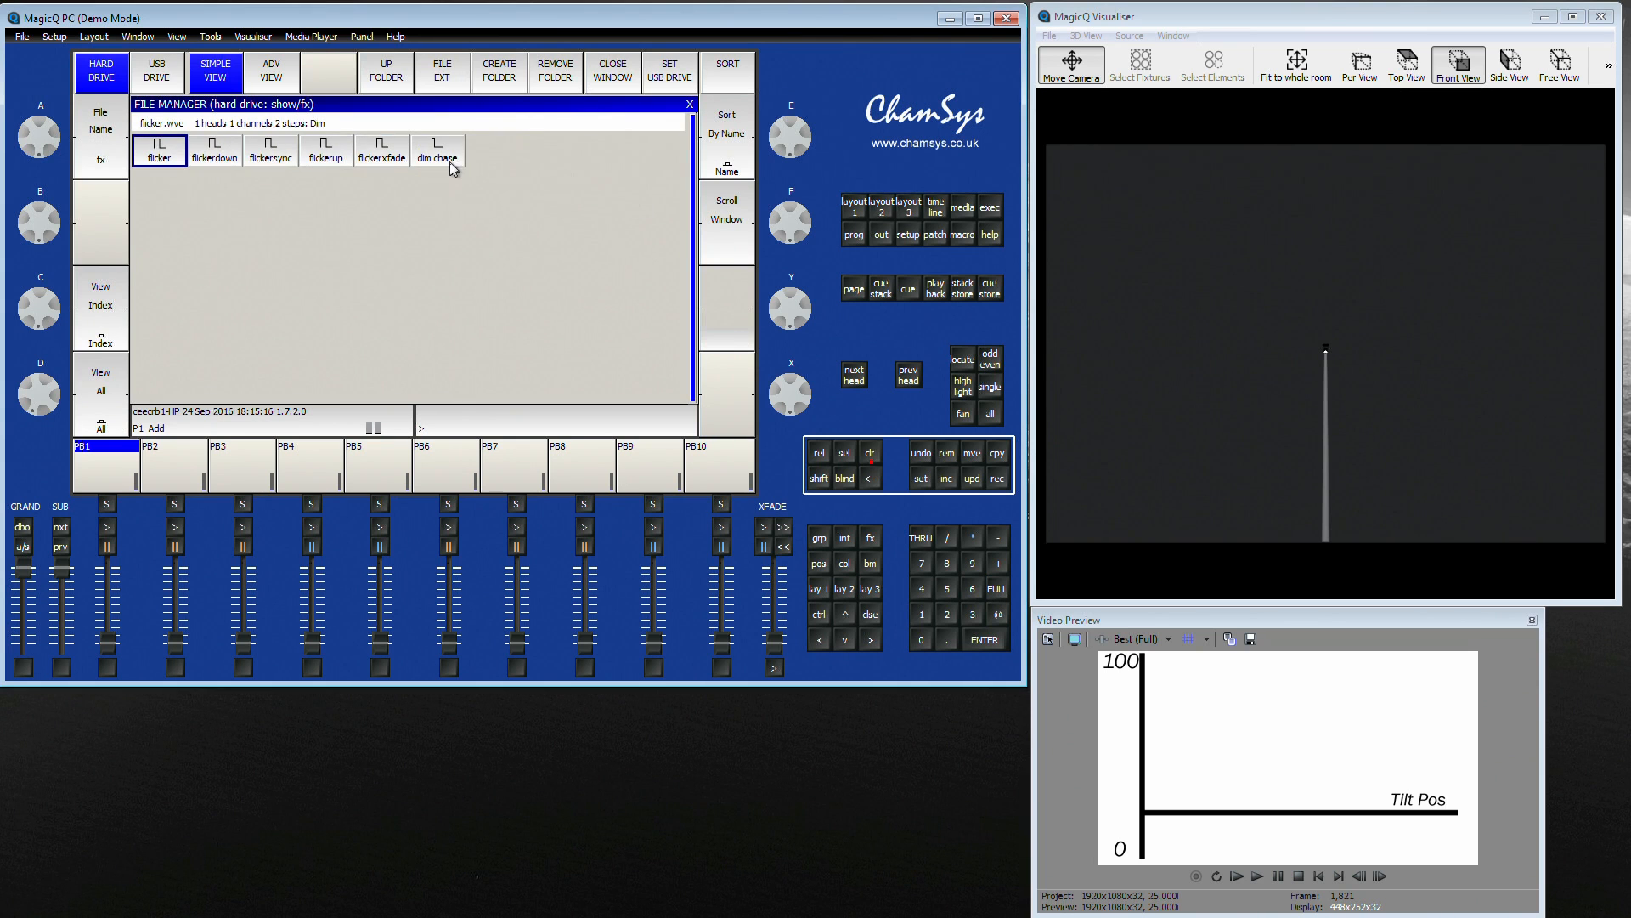
double_click(437, 156)
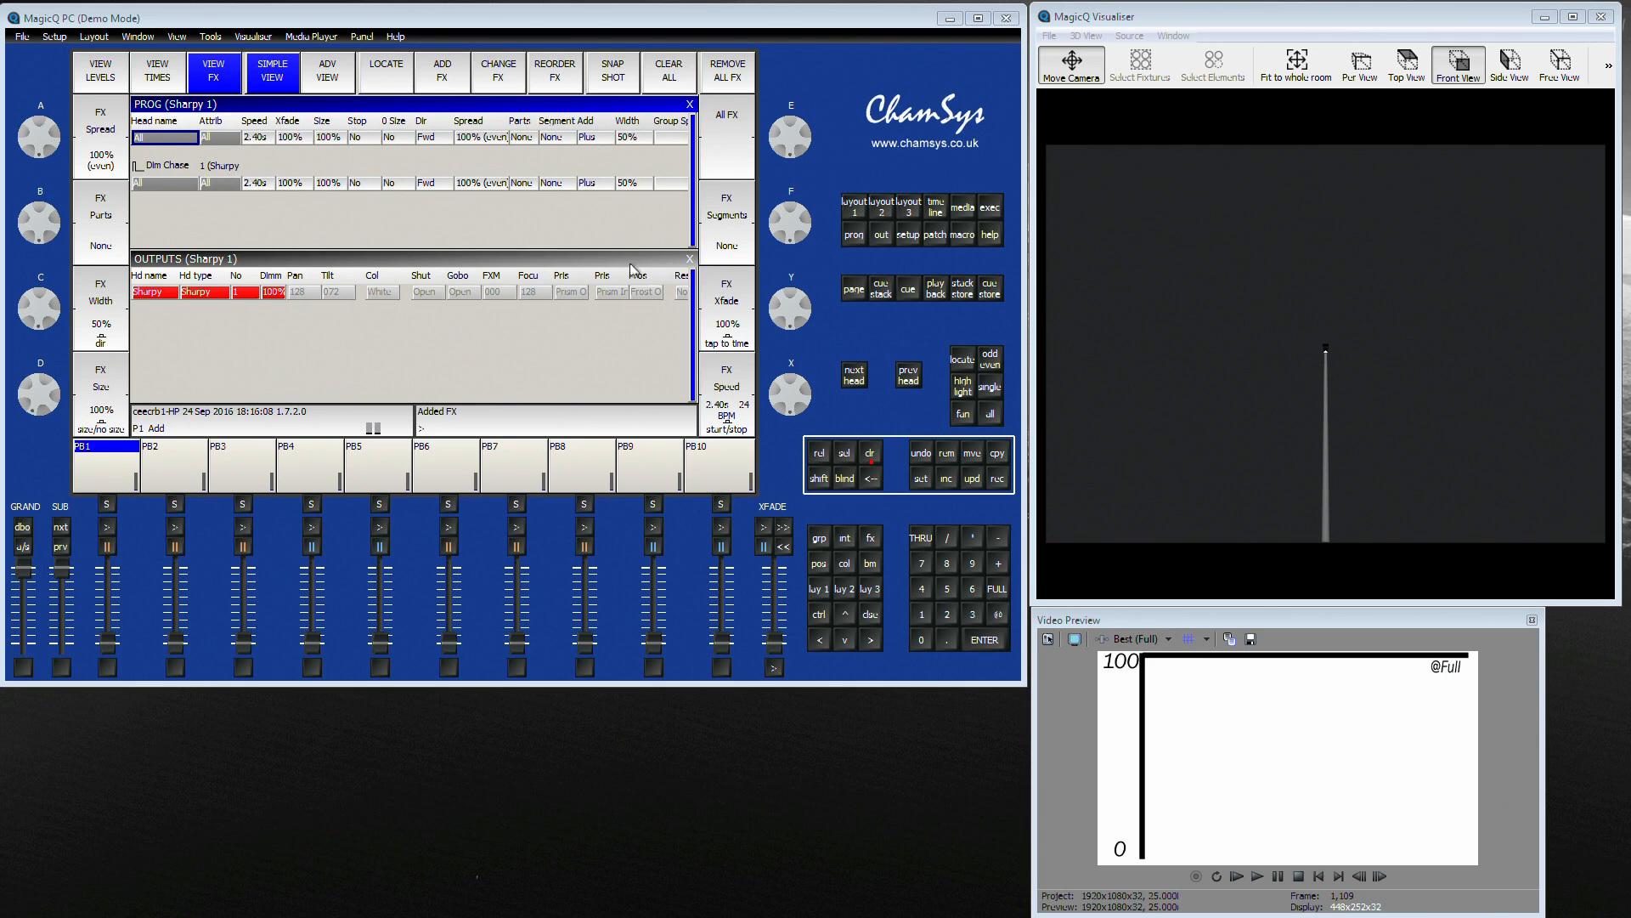
mouse_move(614, 163)
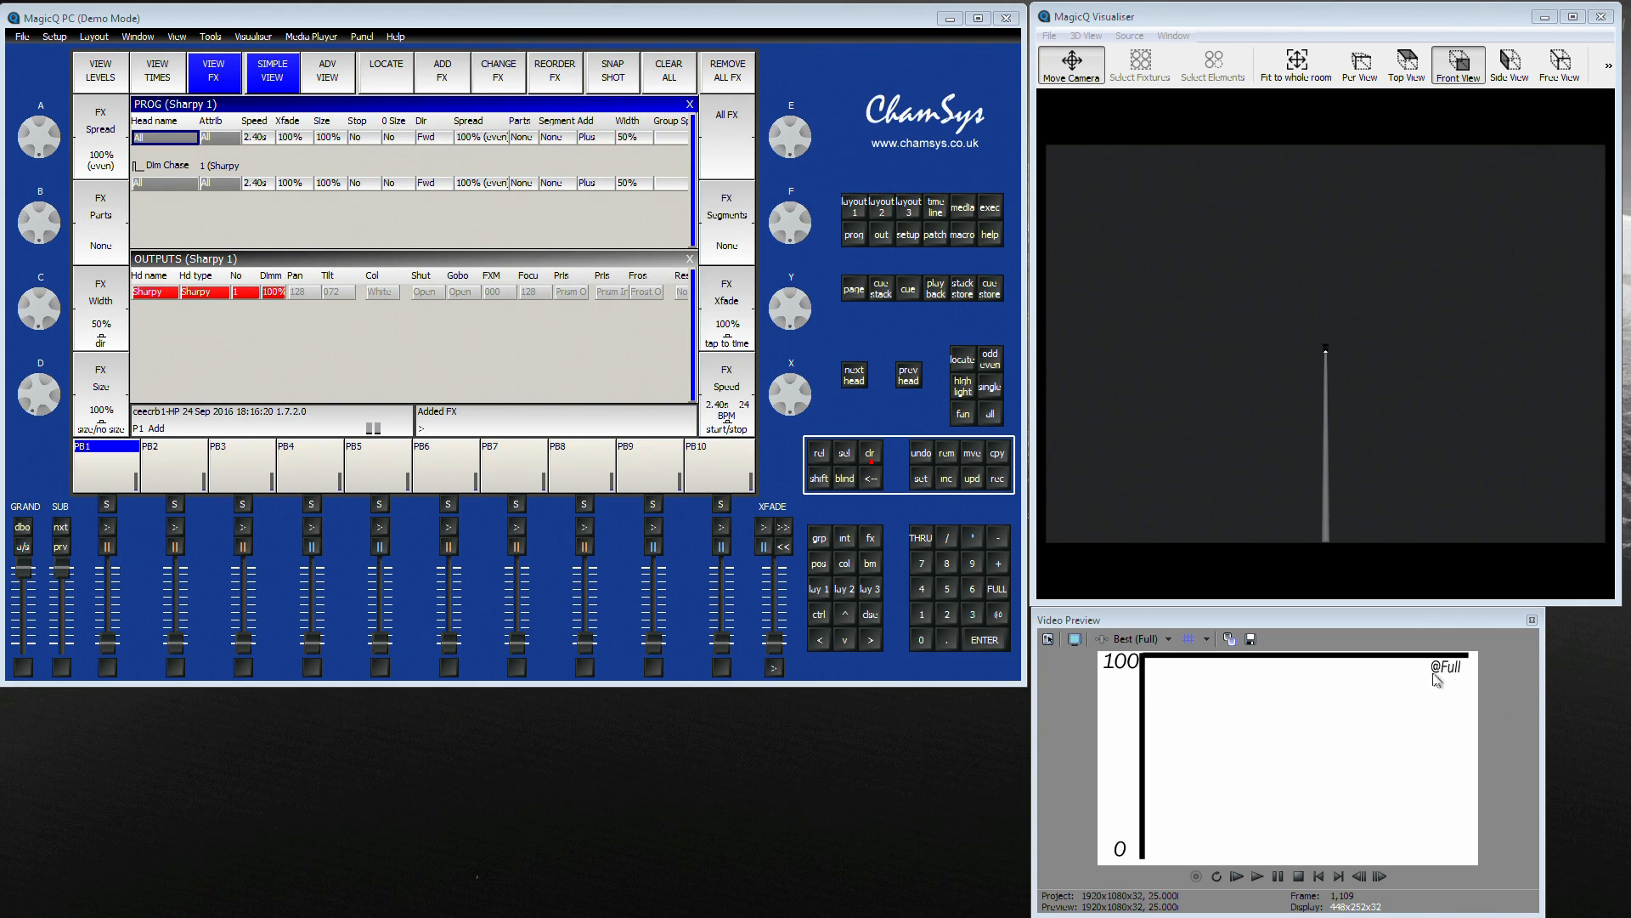
mouse_move(1140, 637)
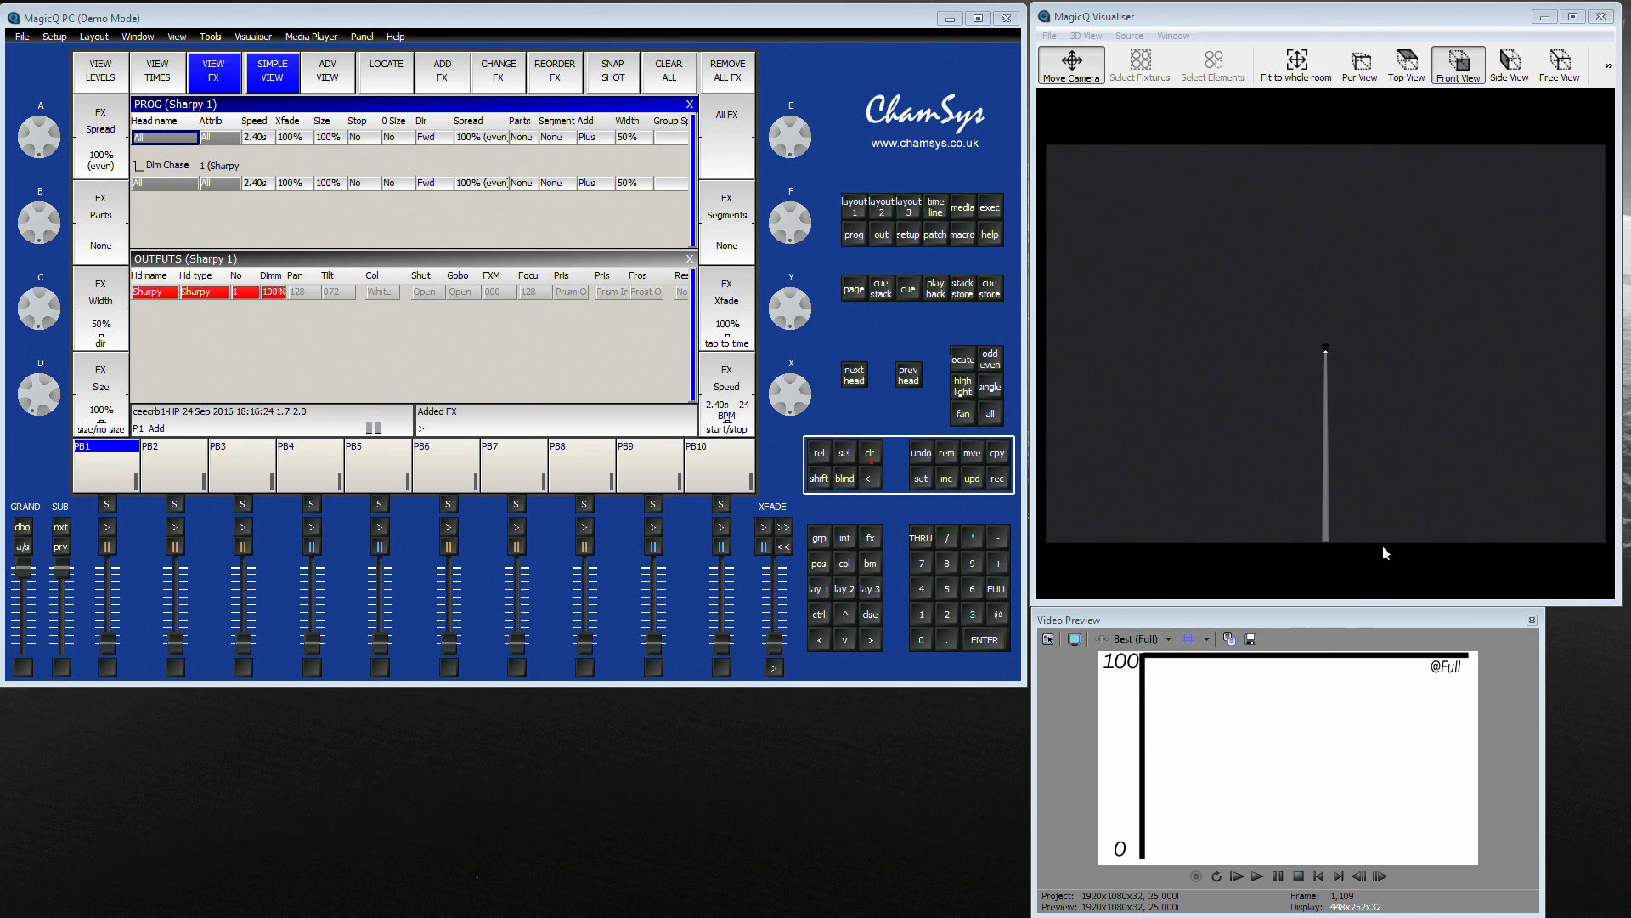
mouse_move(1230, 534)
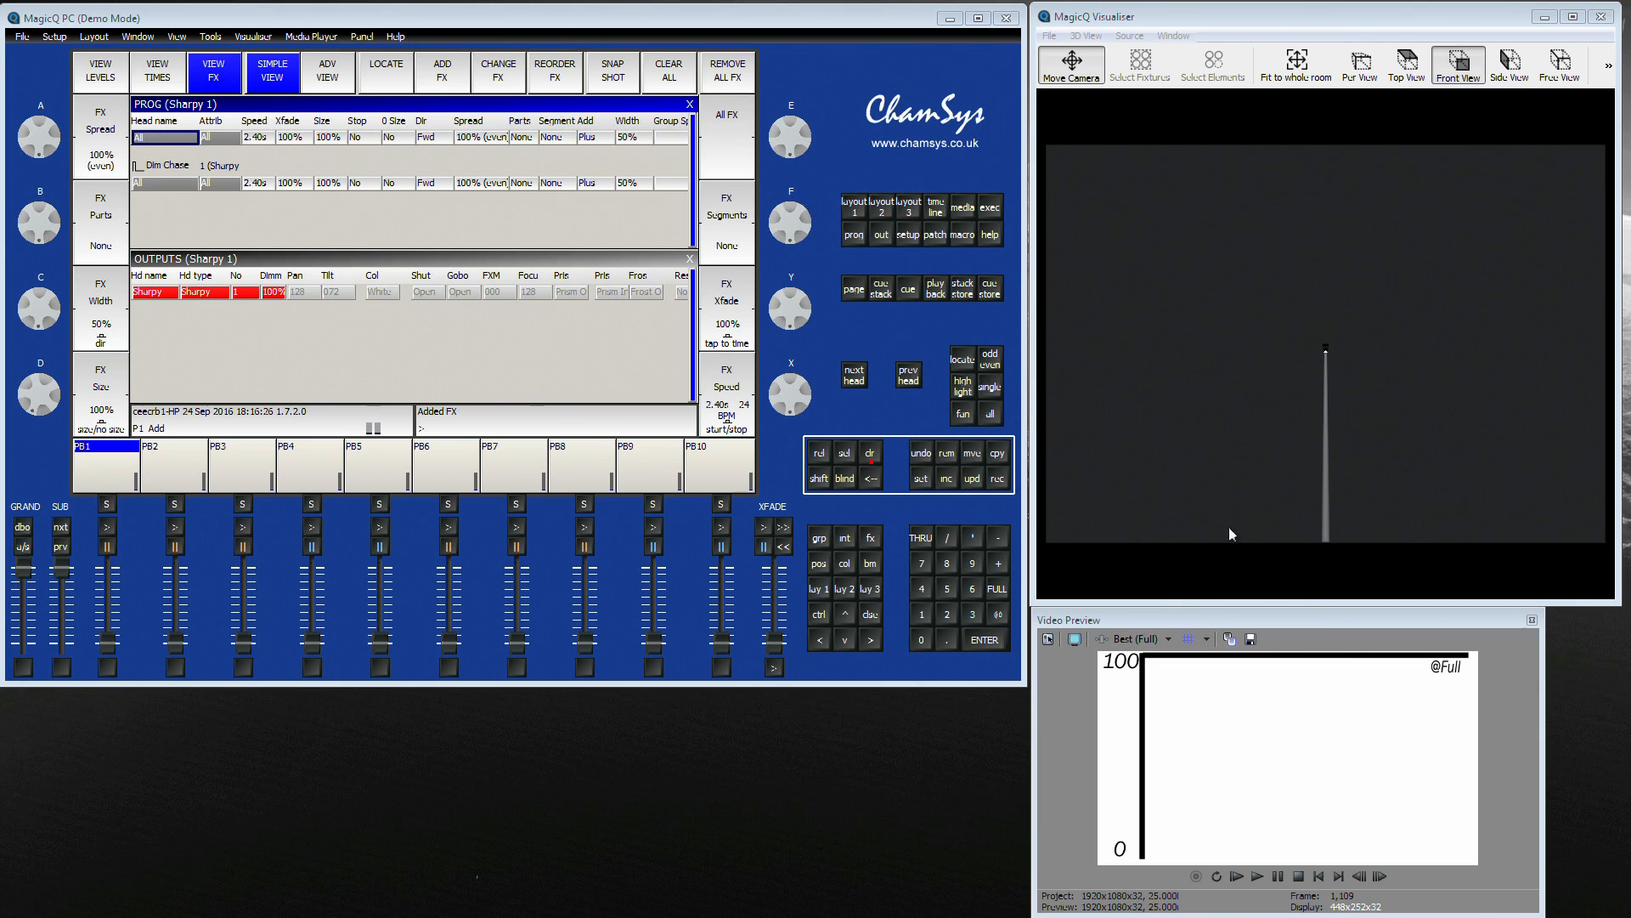
mouse_move(1189, 663)
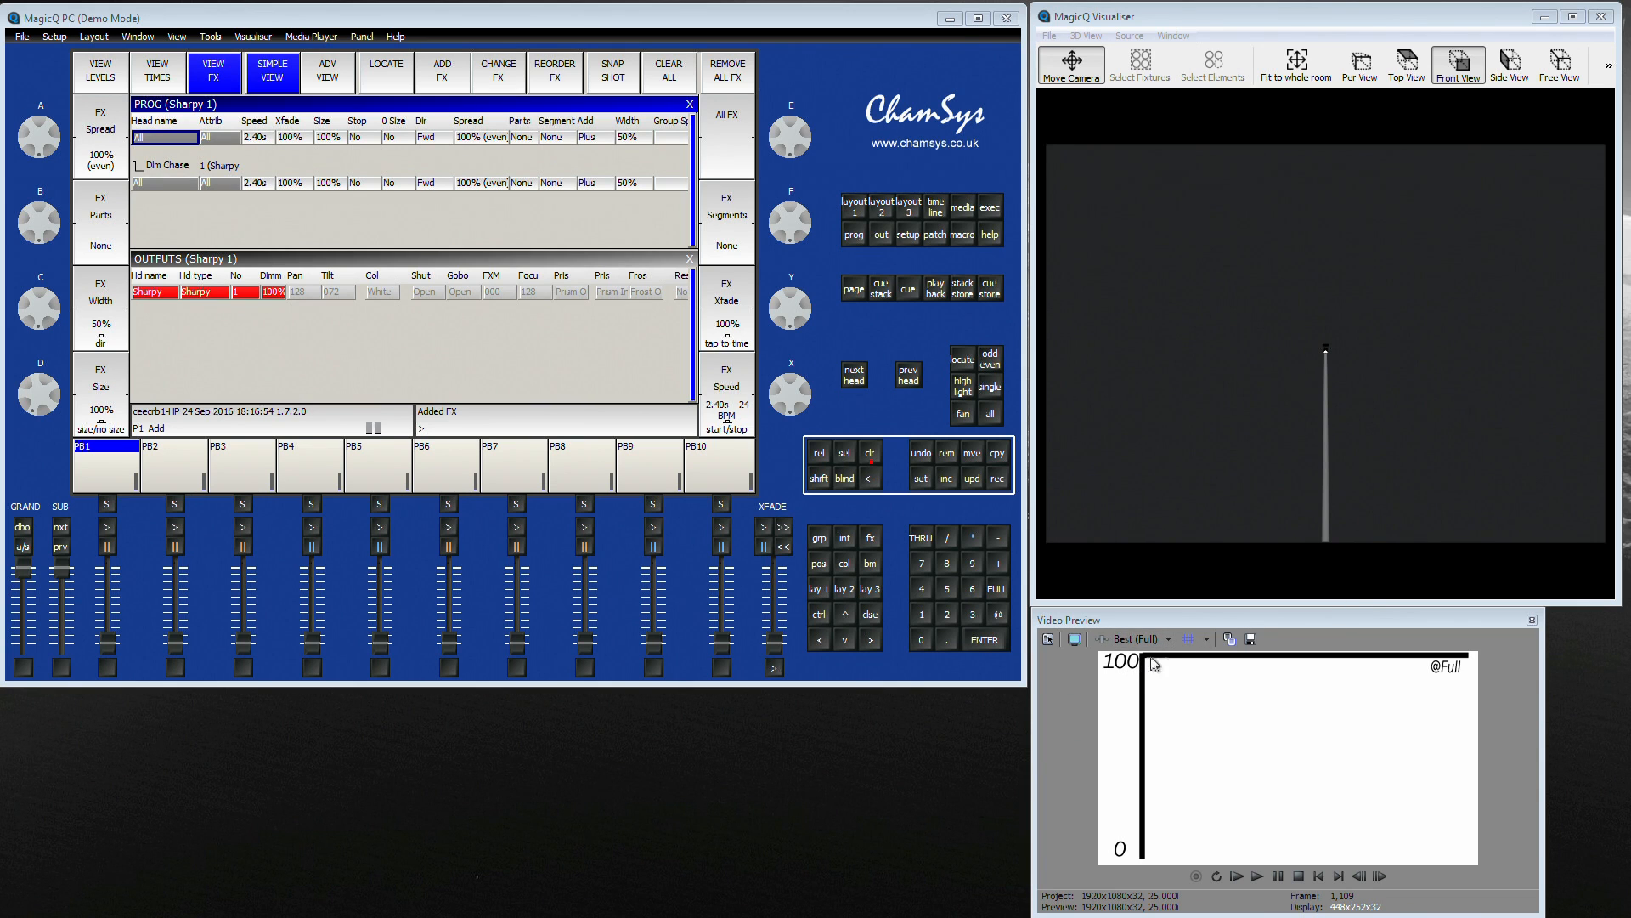
mouse_move(1475, 658)
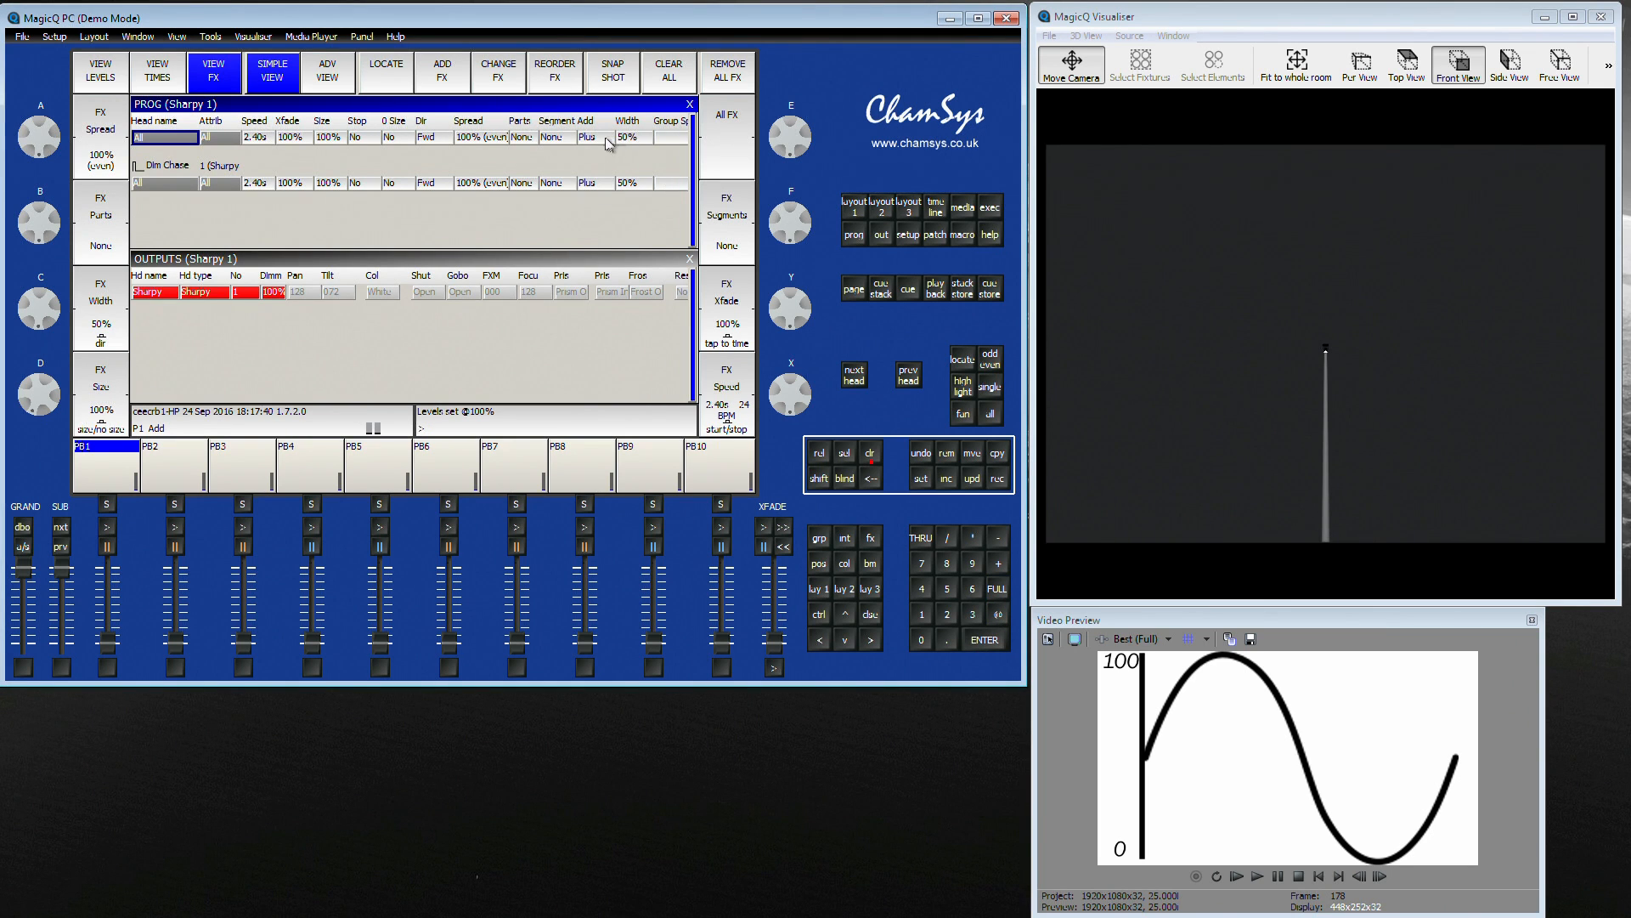
- Set the dim chase FX row's Add mode to Abs
click(595, 136)
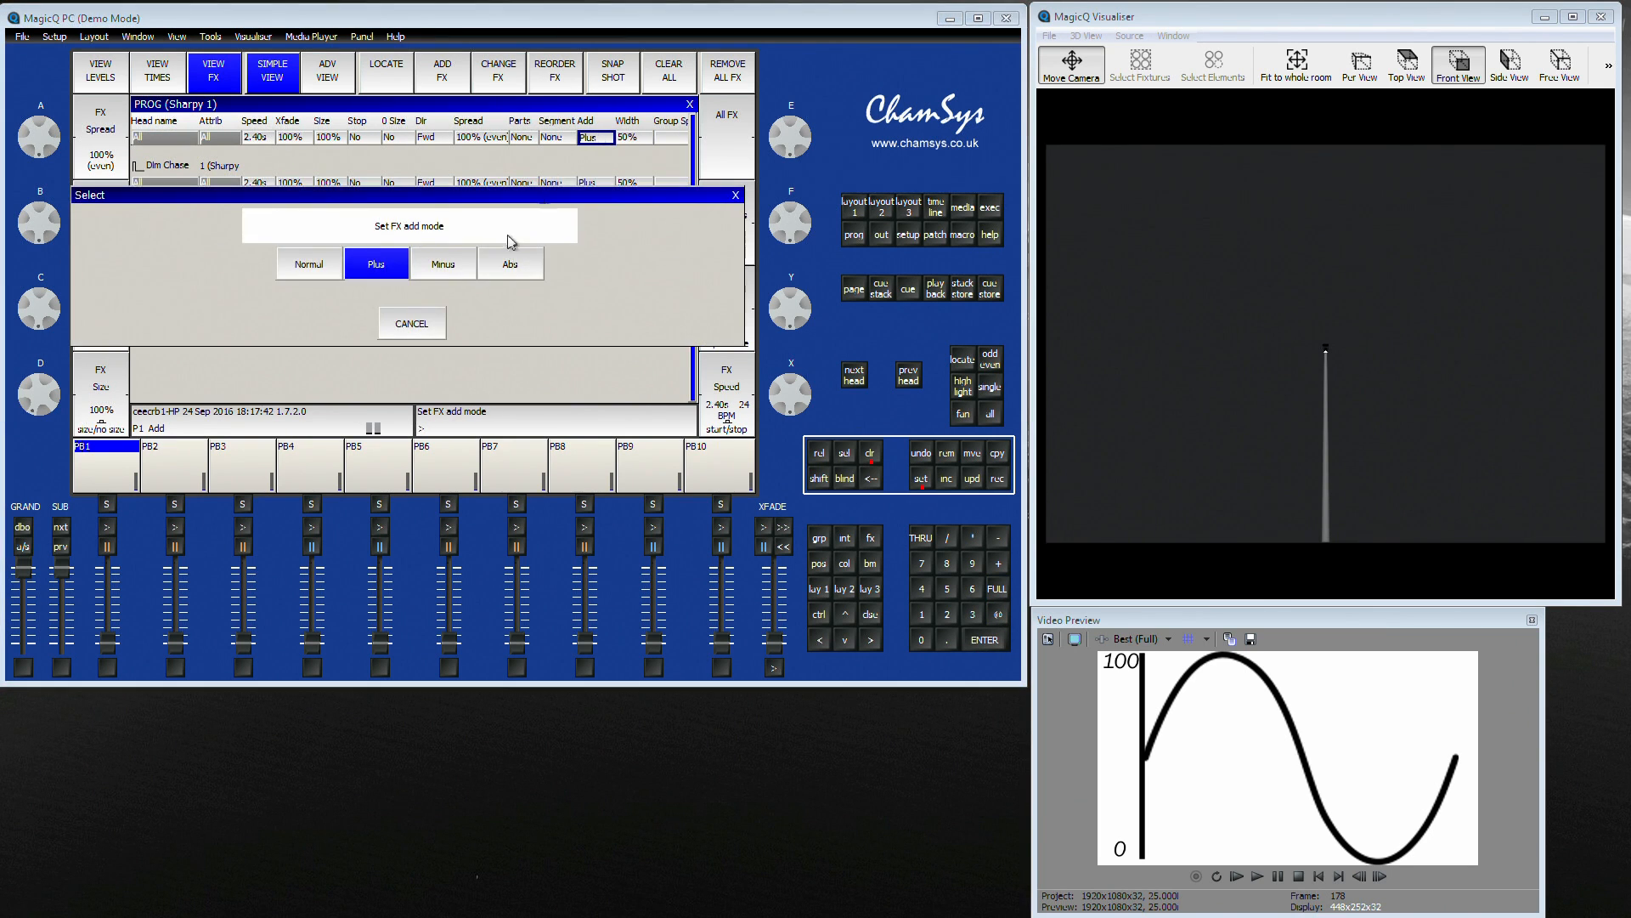
click(442, 263)
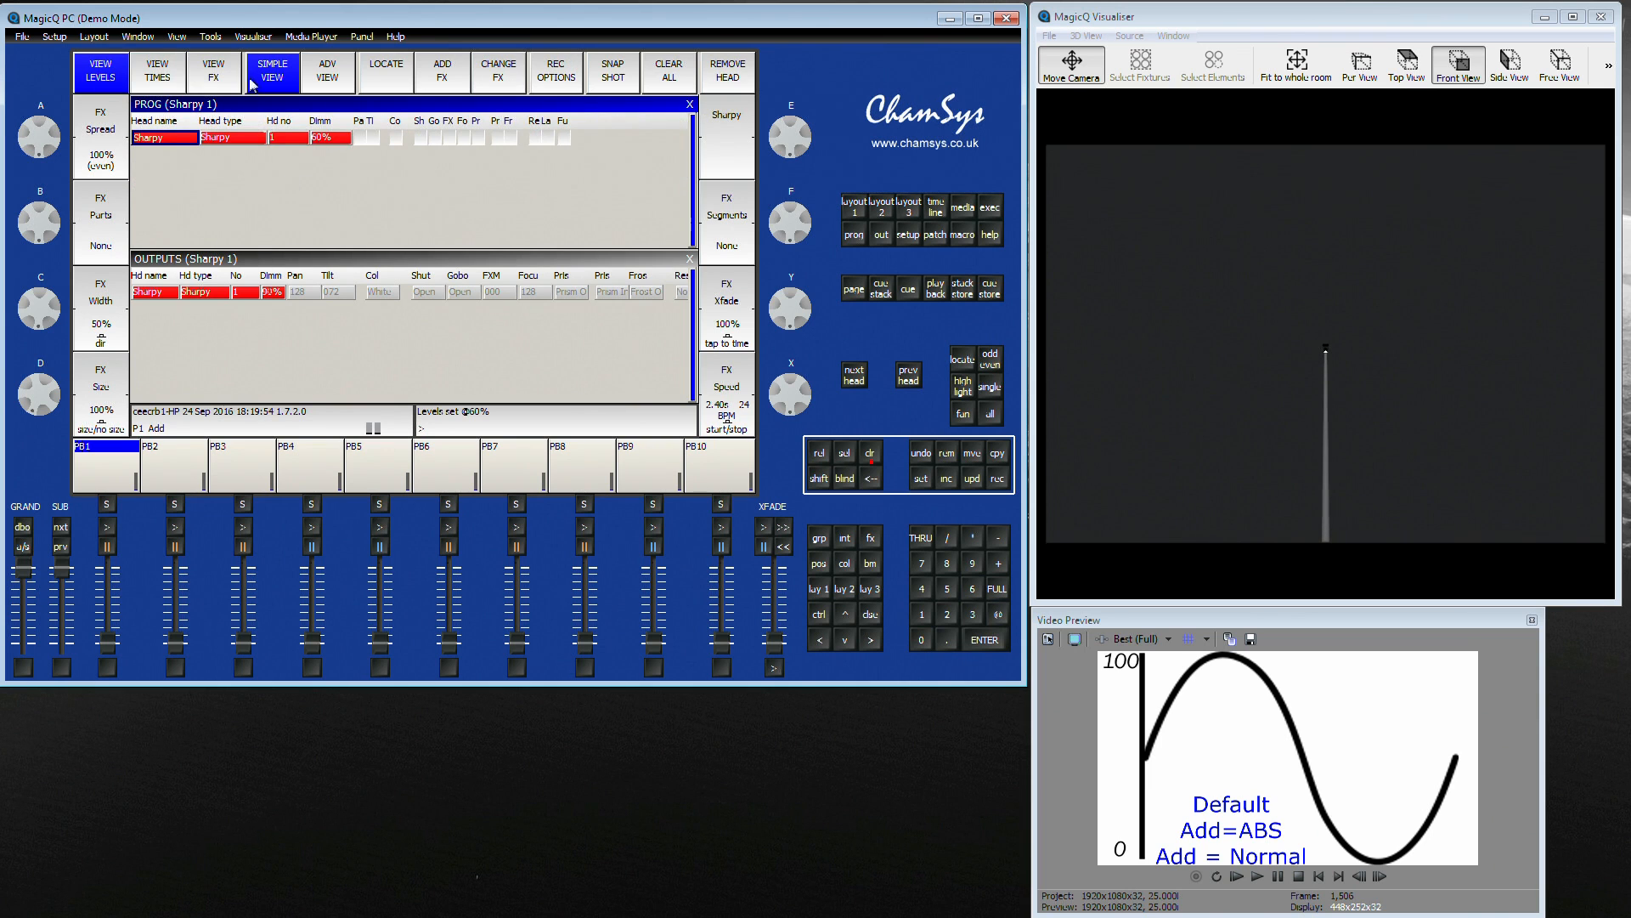
click(212, 71)
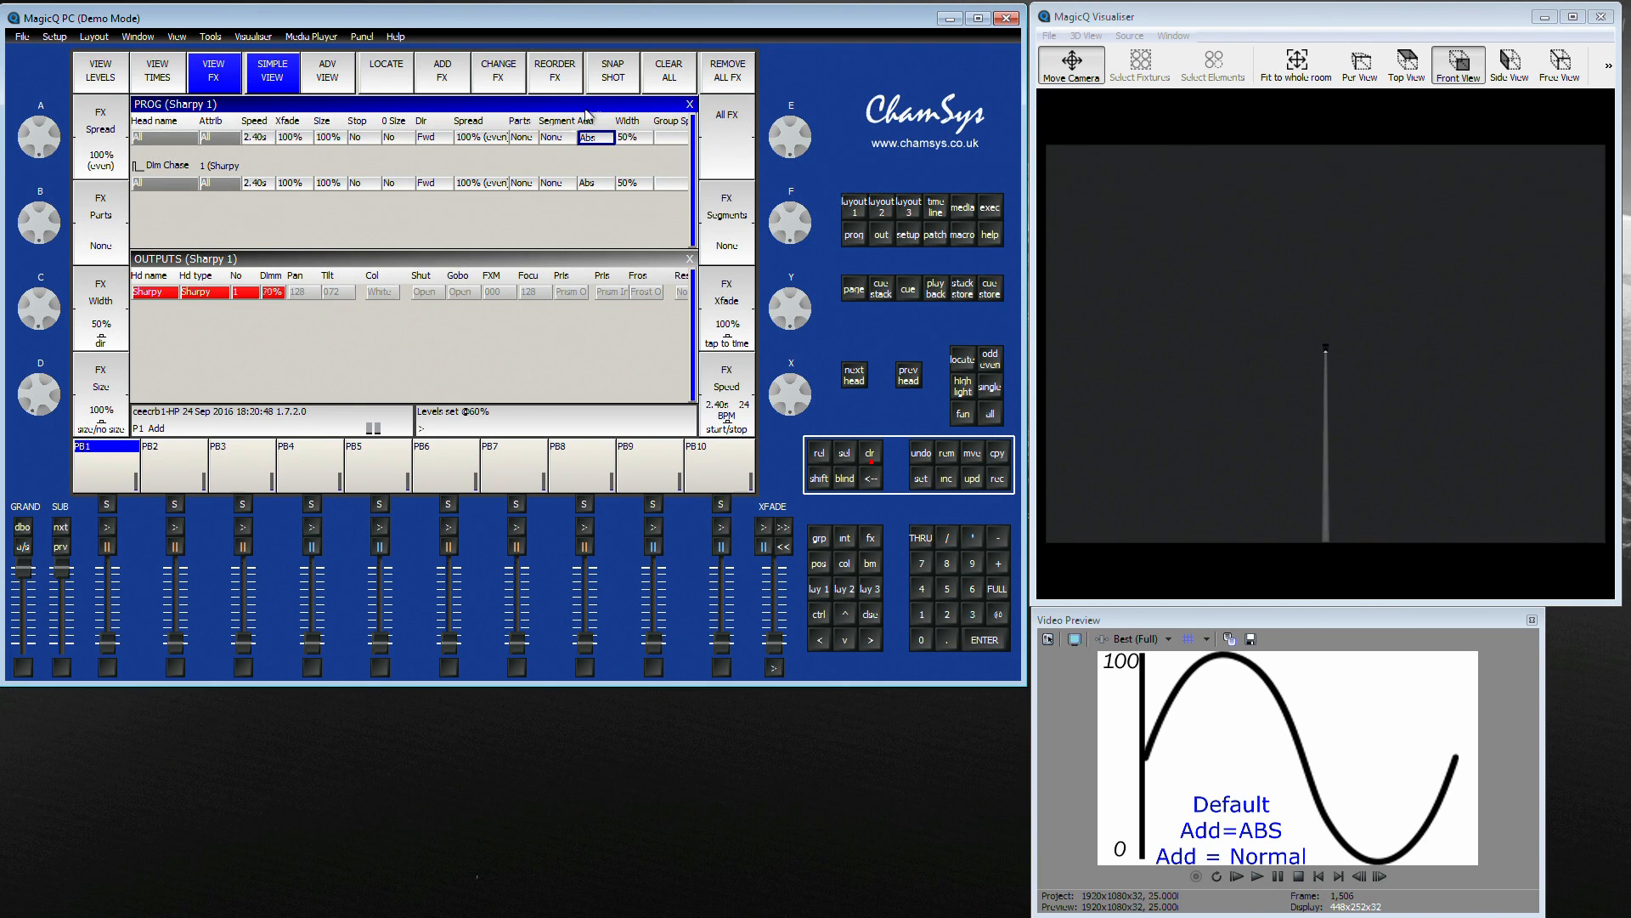
- Clear the programmer so the Dim Chase FX stops running on Sharpy 1
click(595, 136)
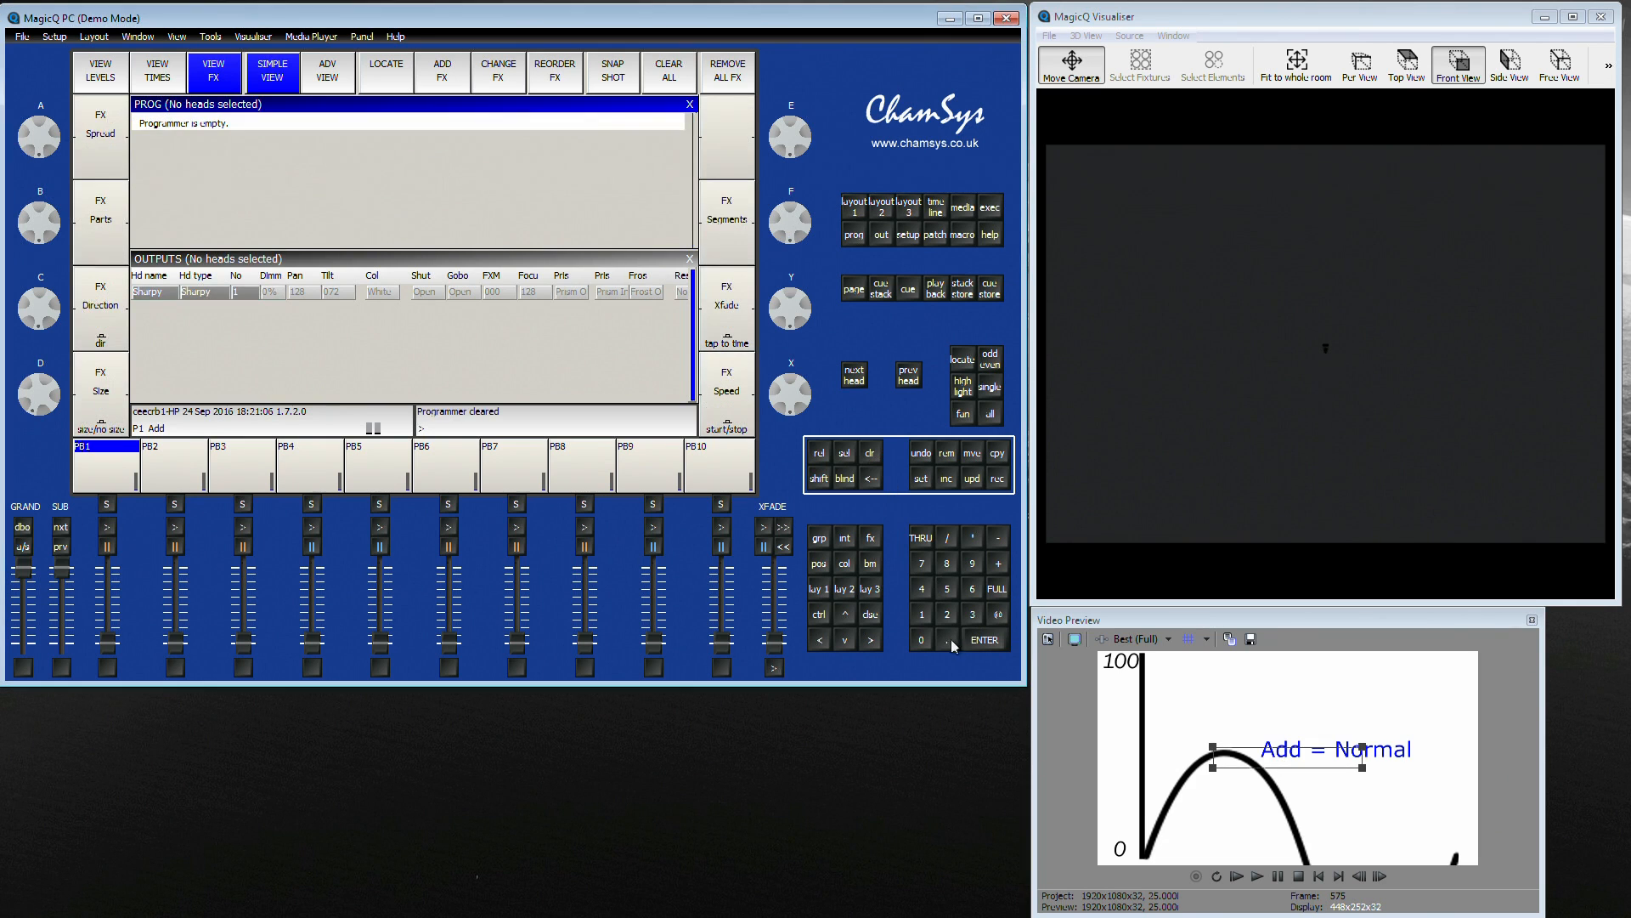
- Reselect the Sharpy with Dim Chase and show its running effects in View FX
click(919, 613)
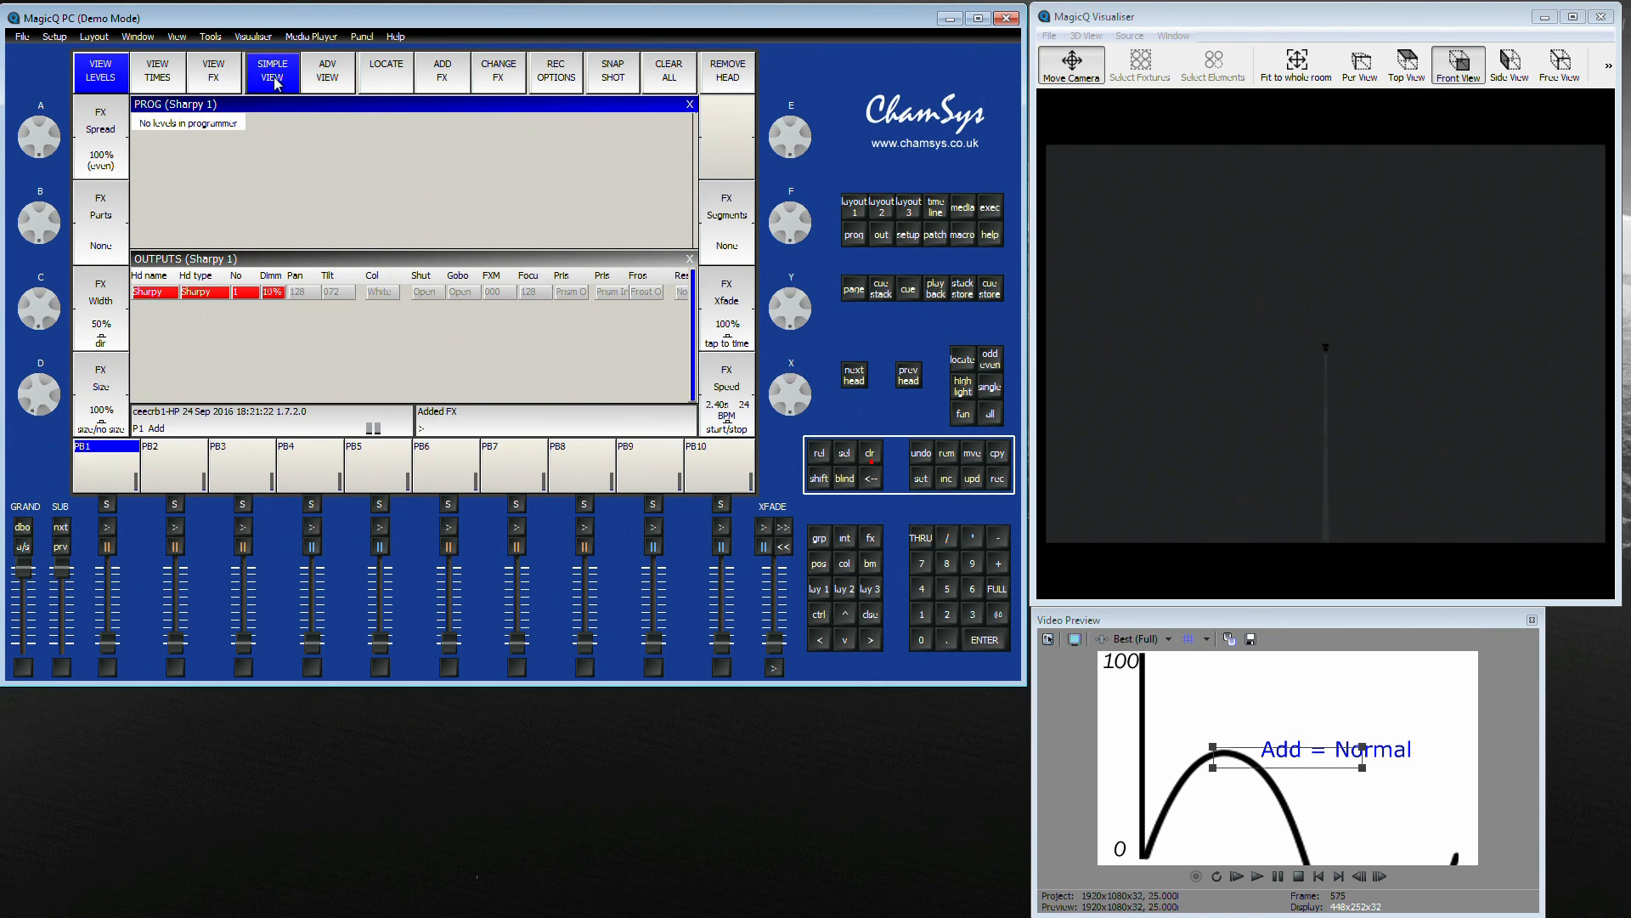
click(212, 71)
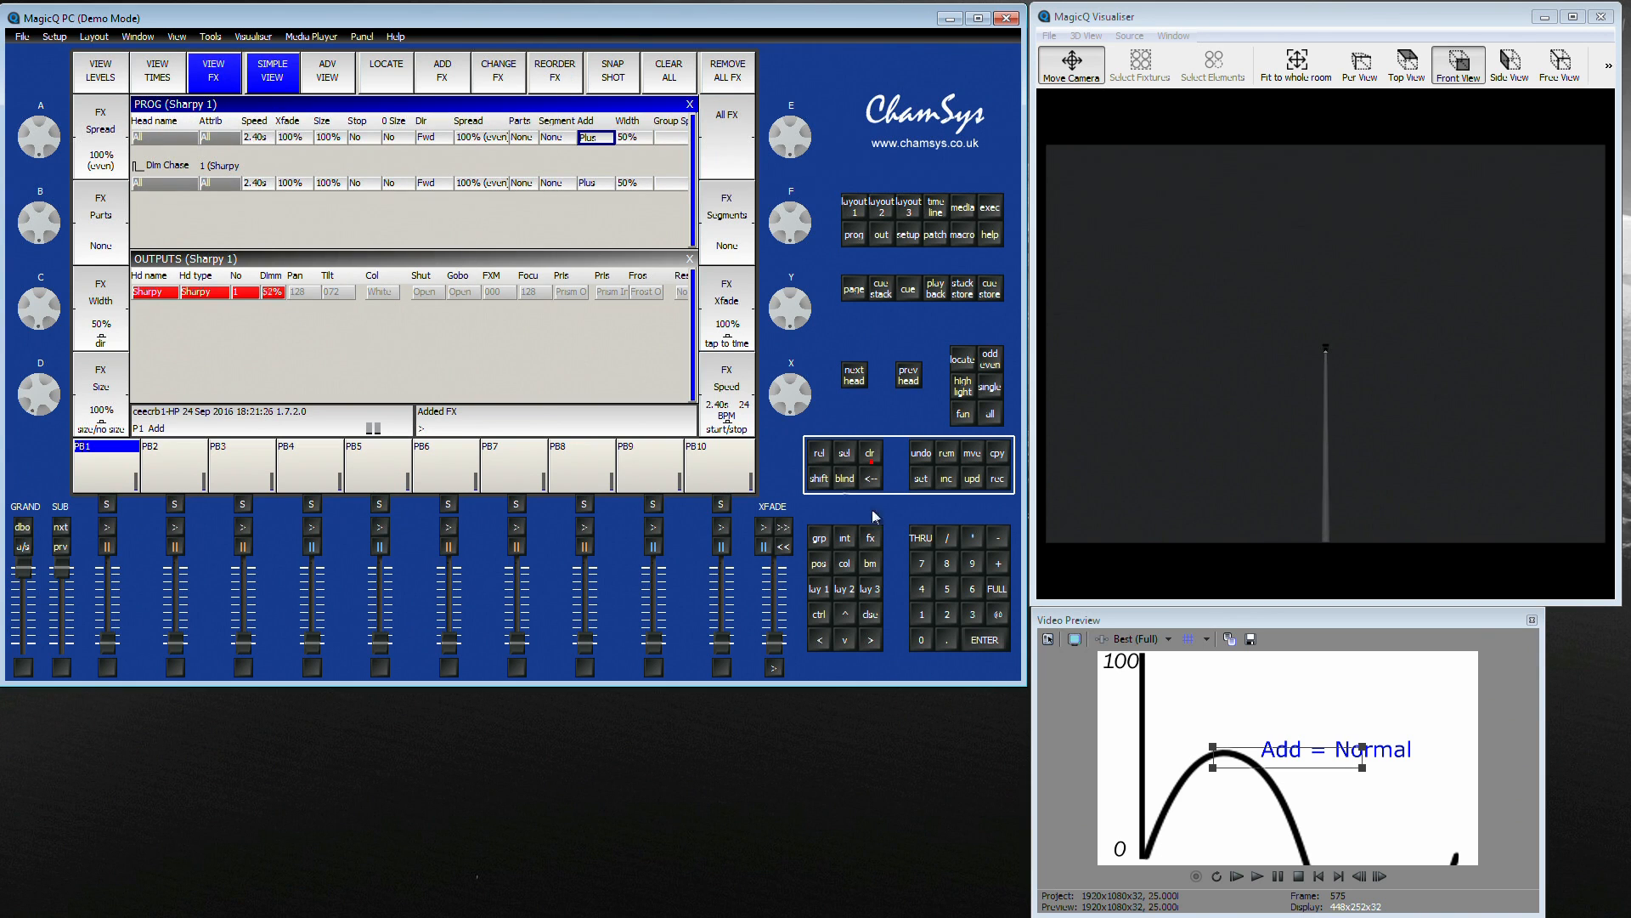
click(994, 590)
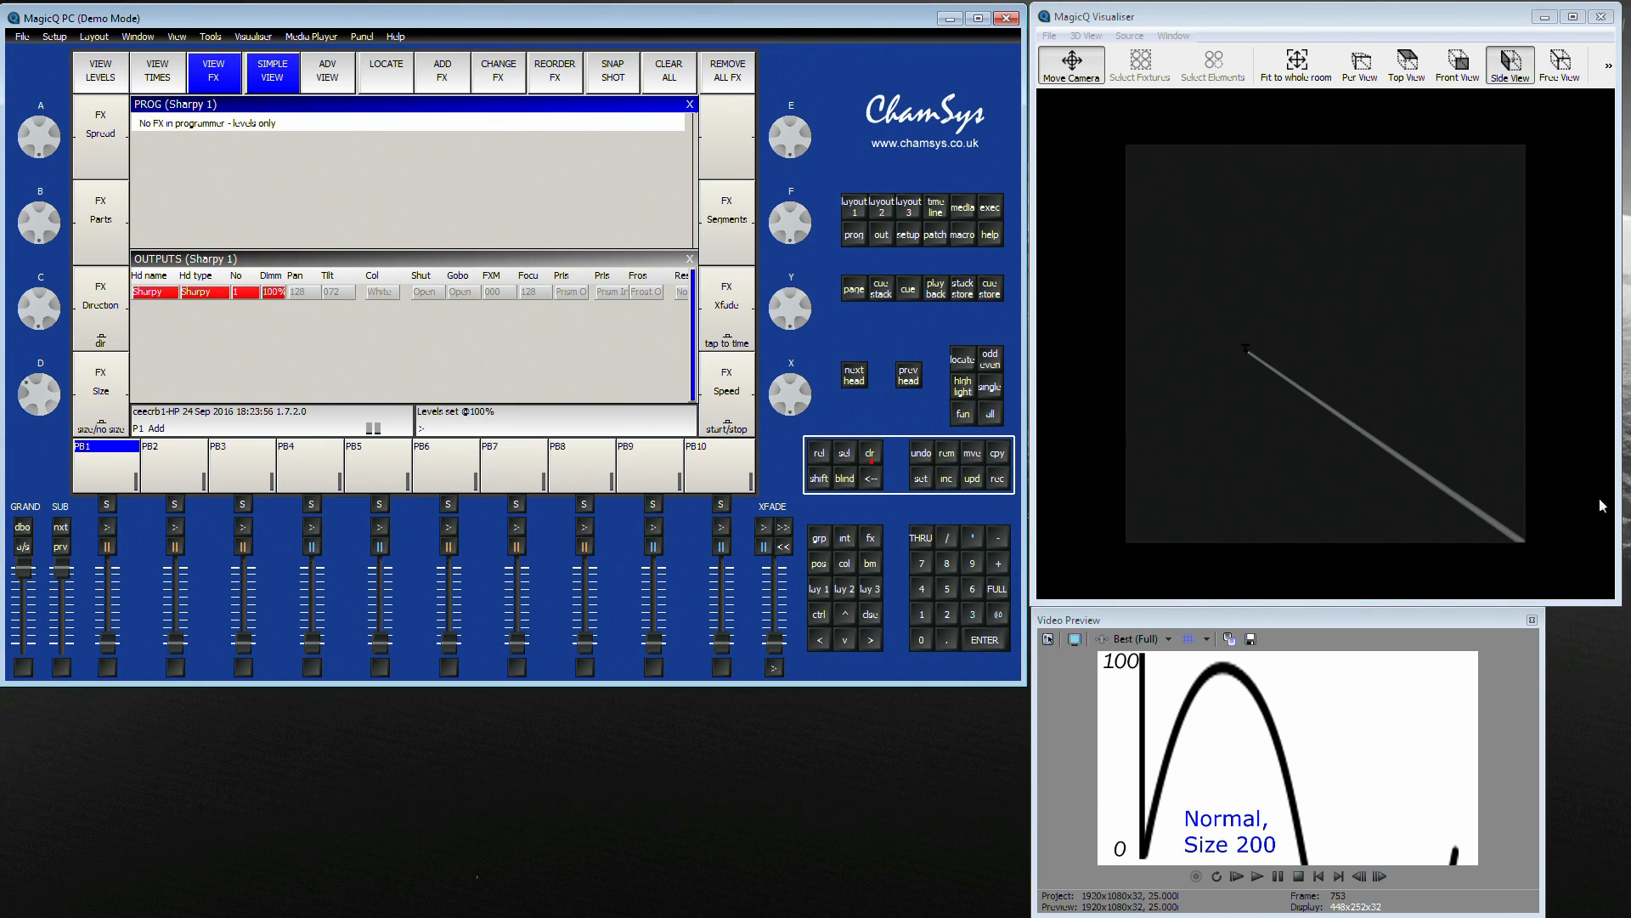
mouse_move(1526, 549)
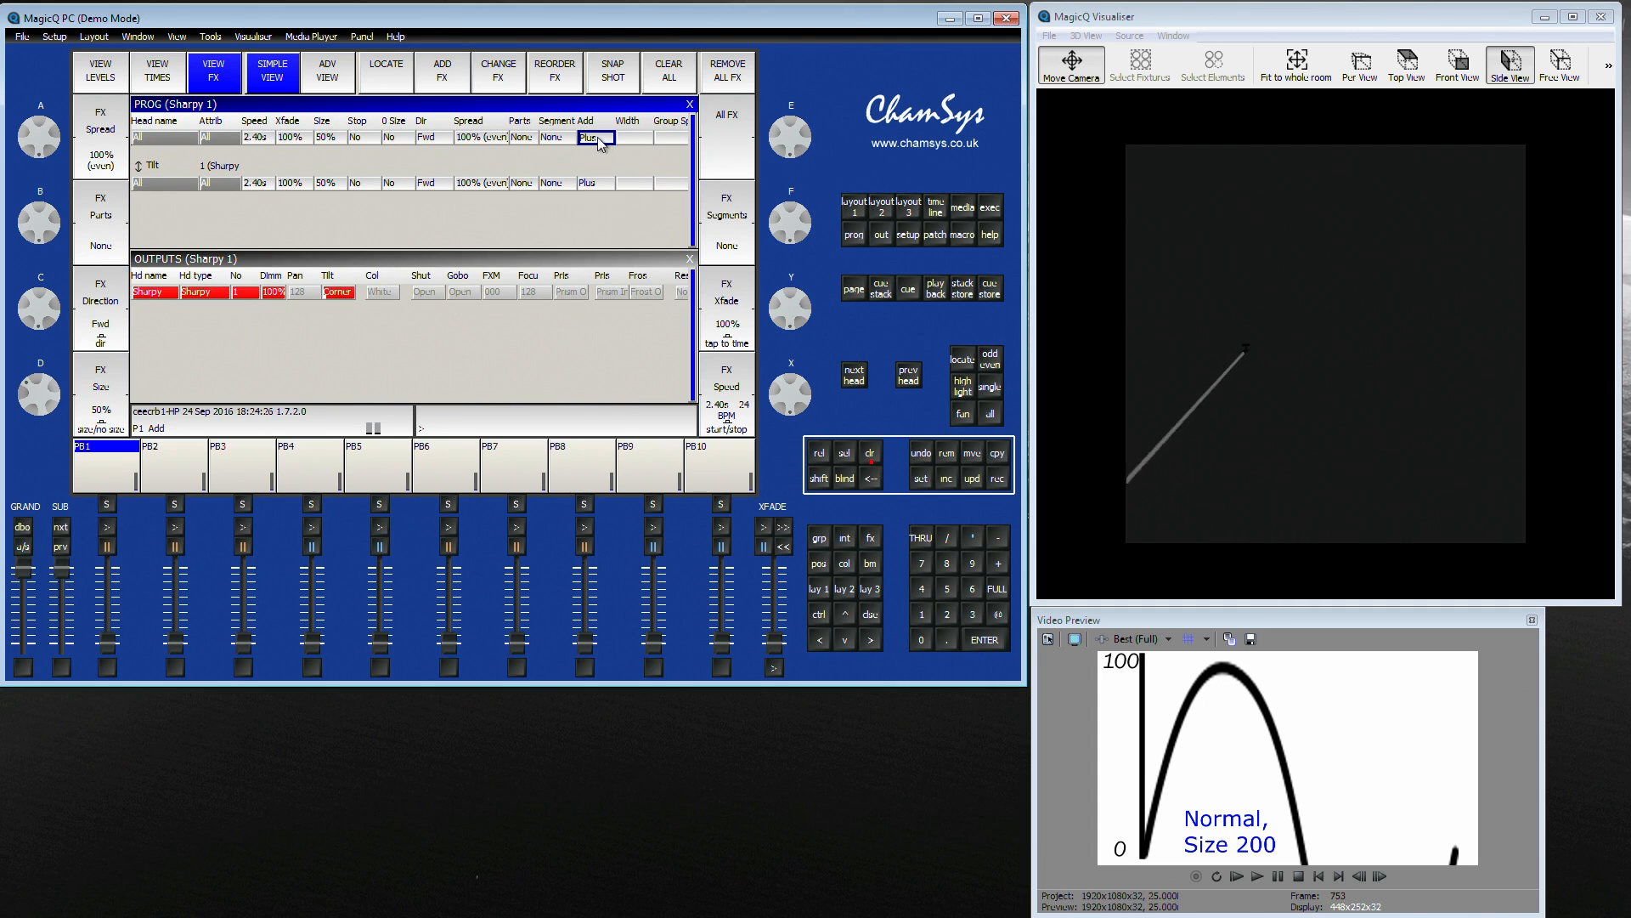
- Change the Sharpy tilt effect's Add mode from Plus to Minus
click(597, 136)
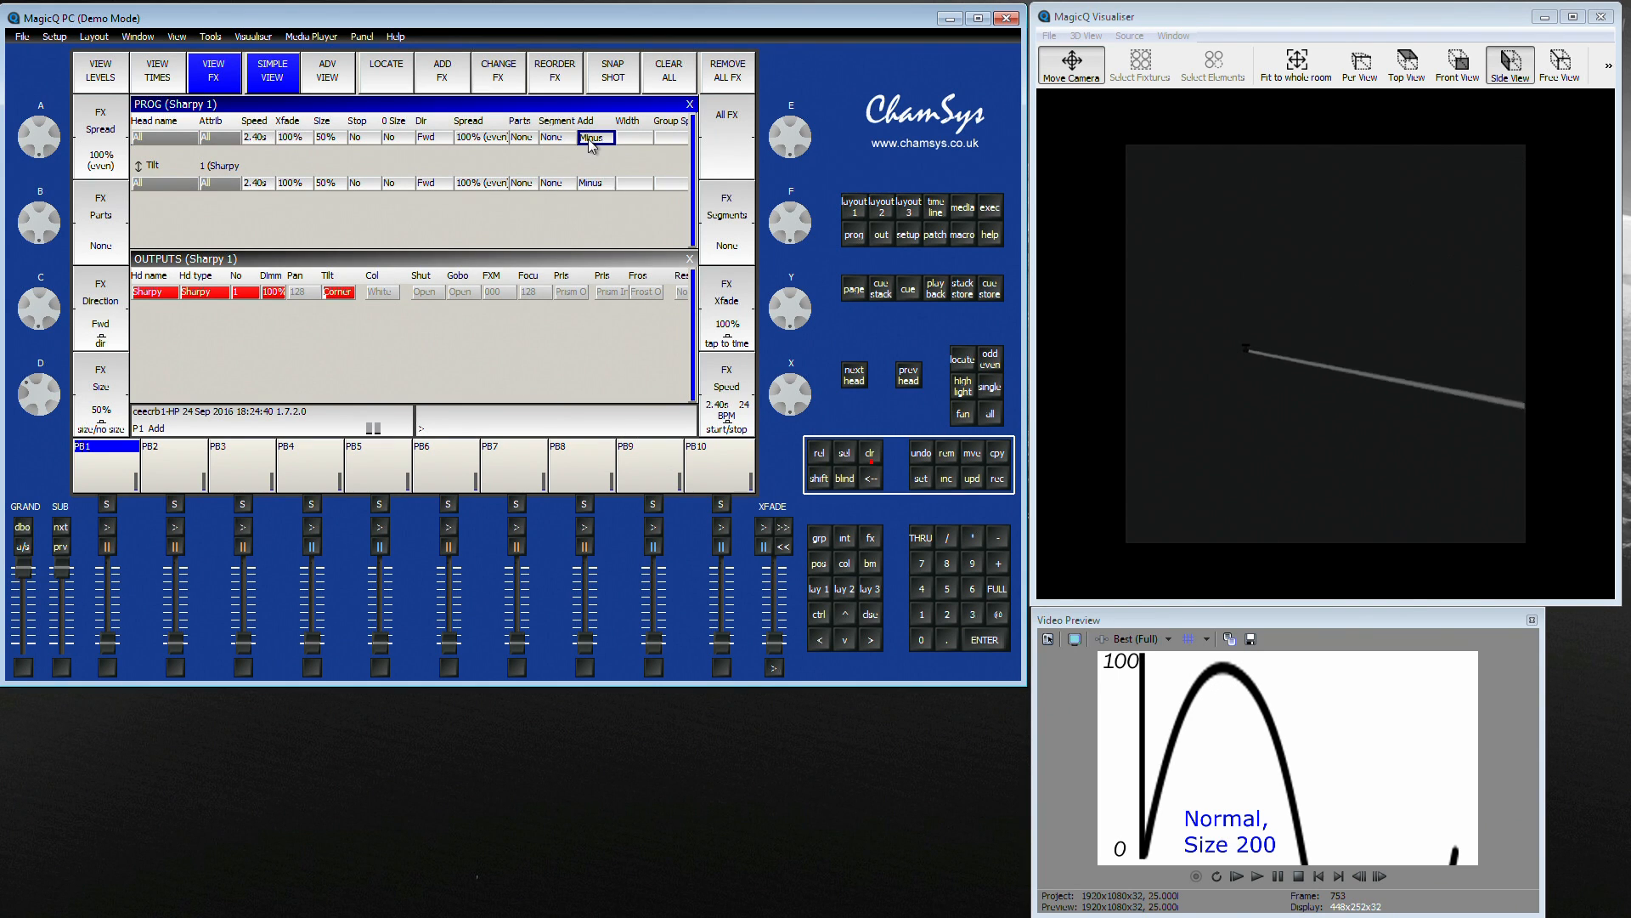
- Set the tilt effect's add mode to Abs, then to Normal
click(594, 138)
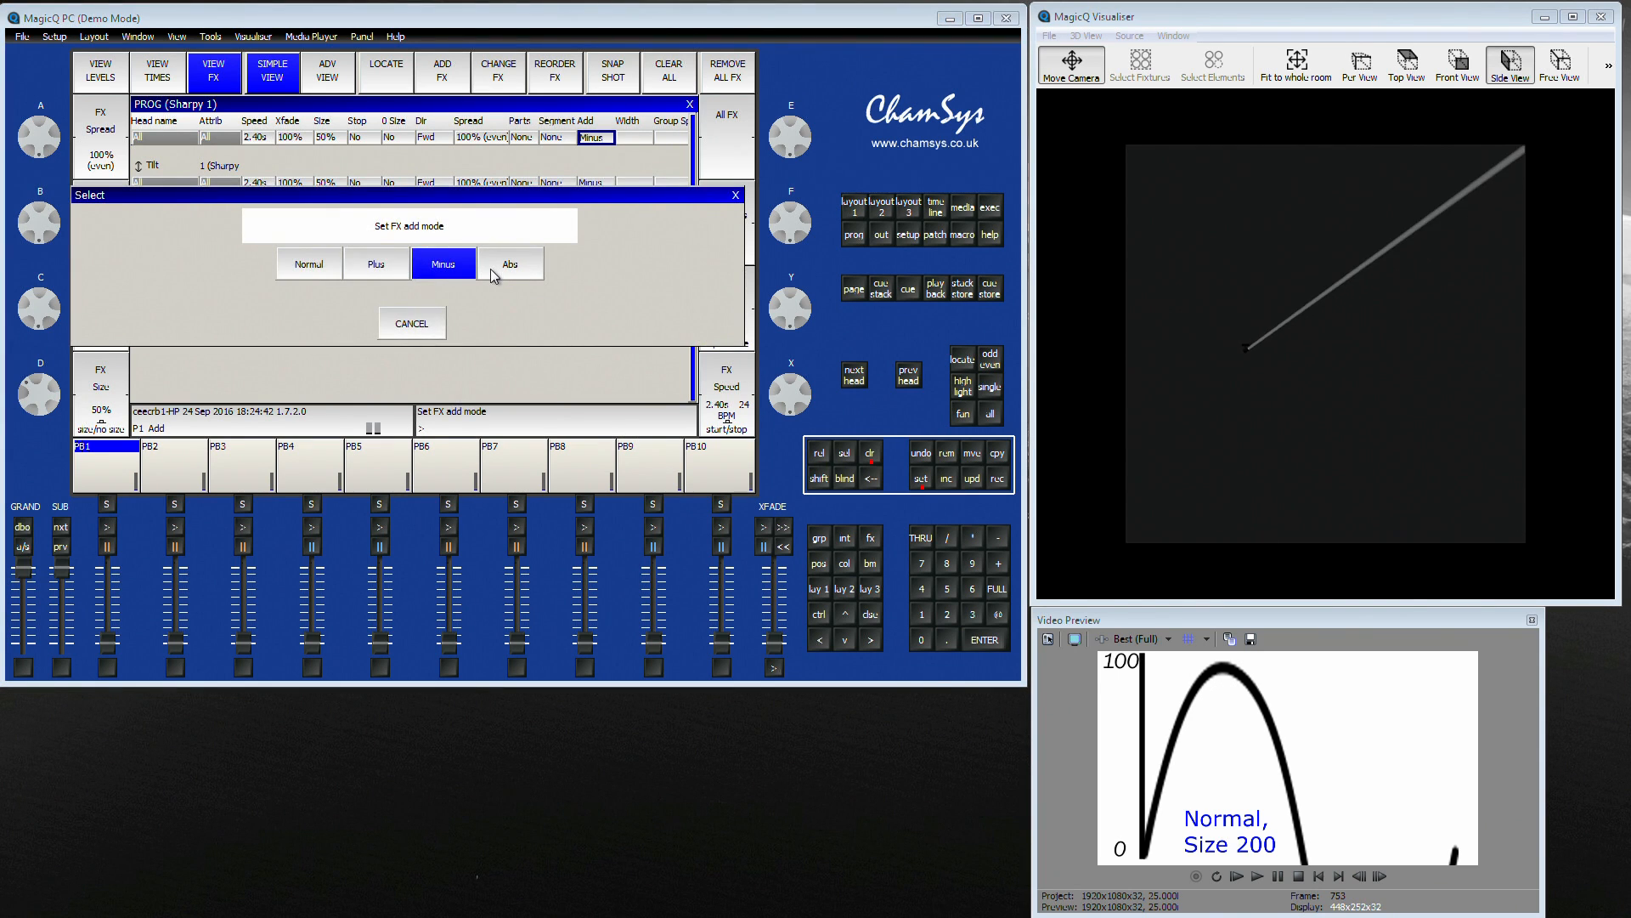
click(510, 264)
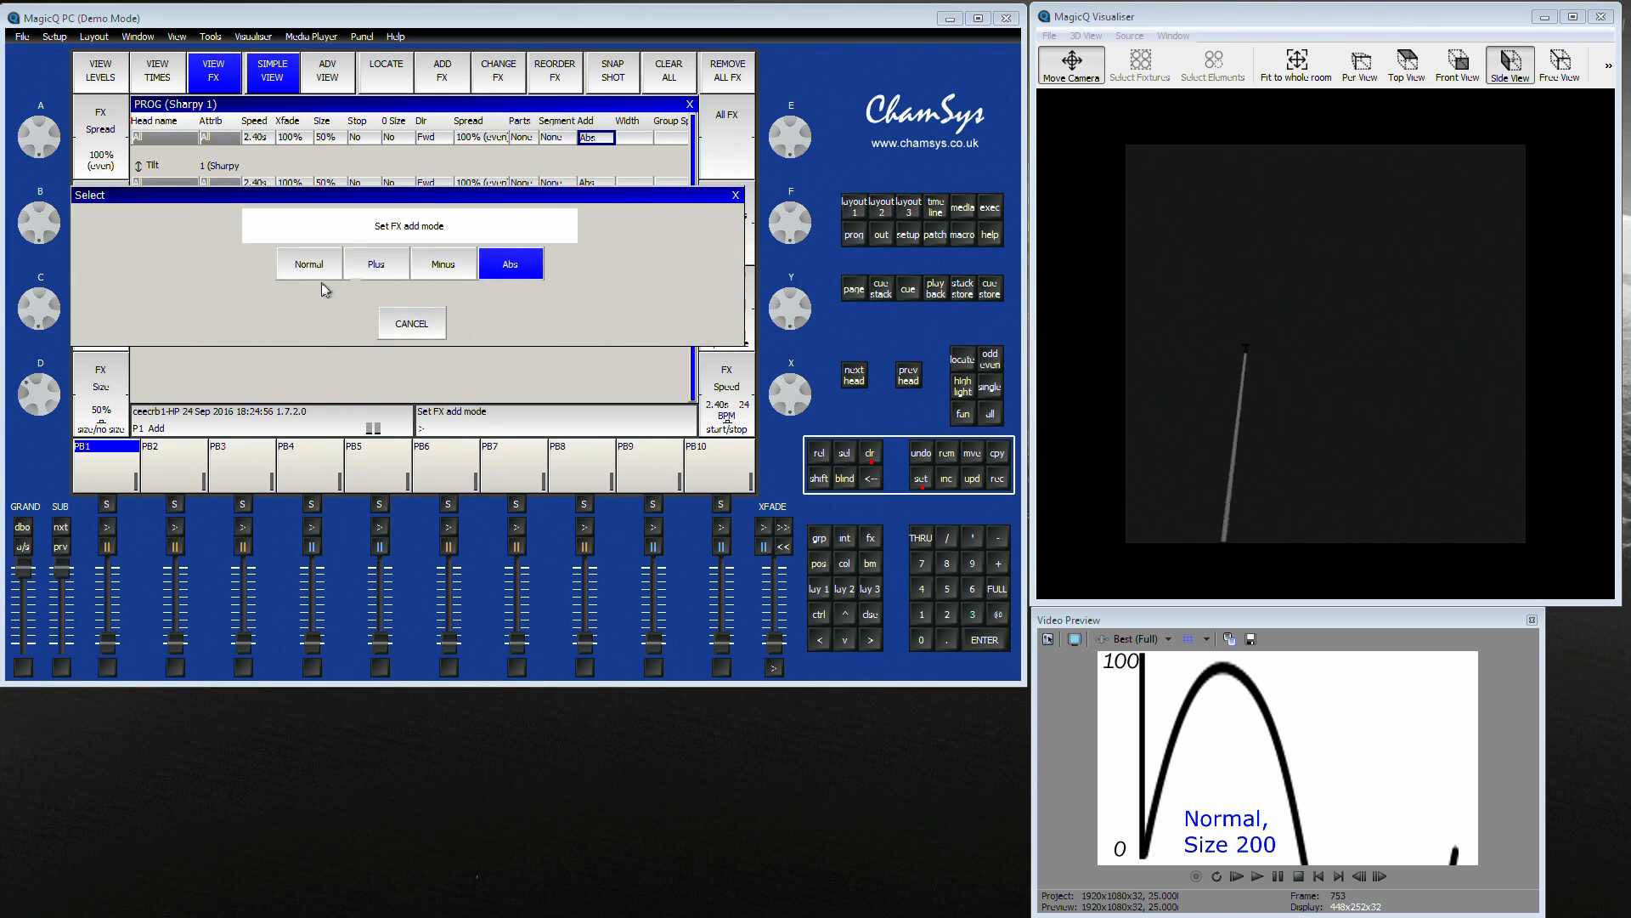
click(307, 264)
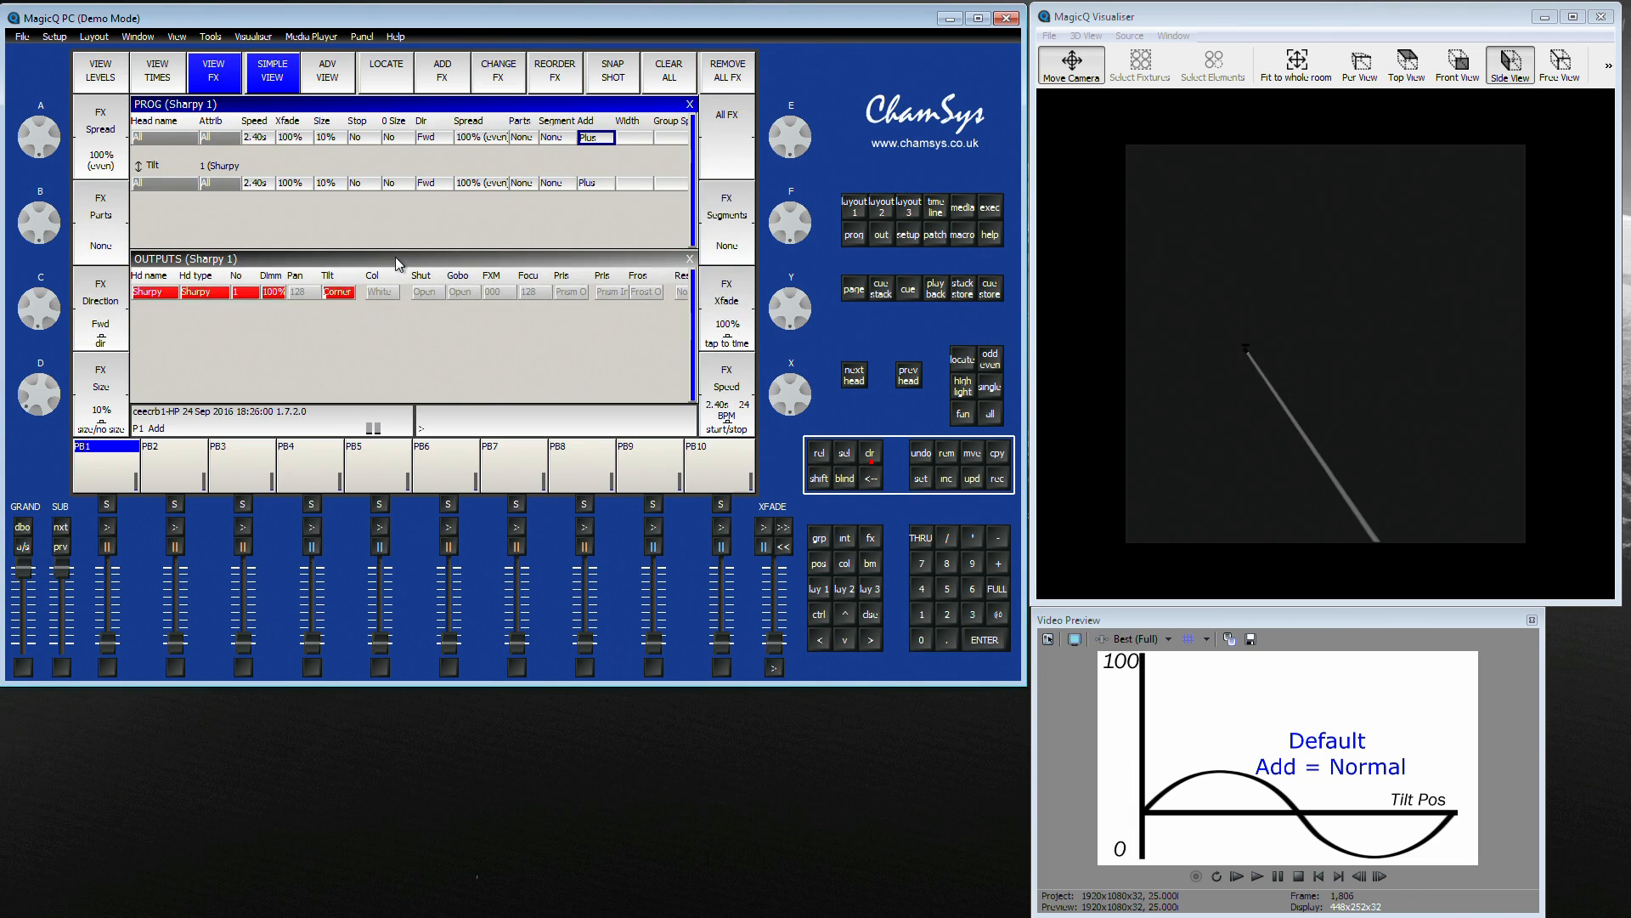
- Set the Sharpy tilt FX Add mode to Minus while watching the side view
click(596, 136)
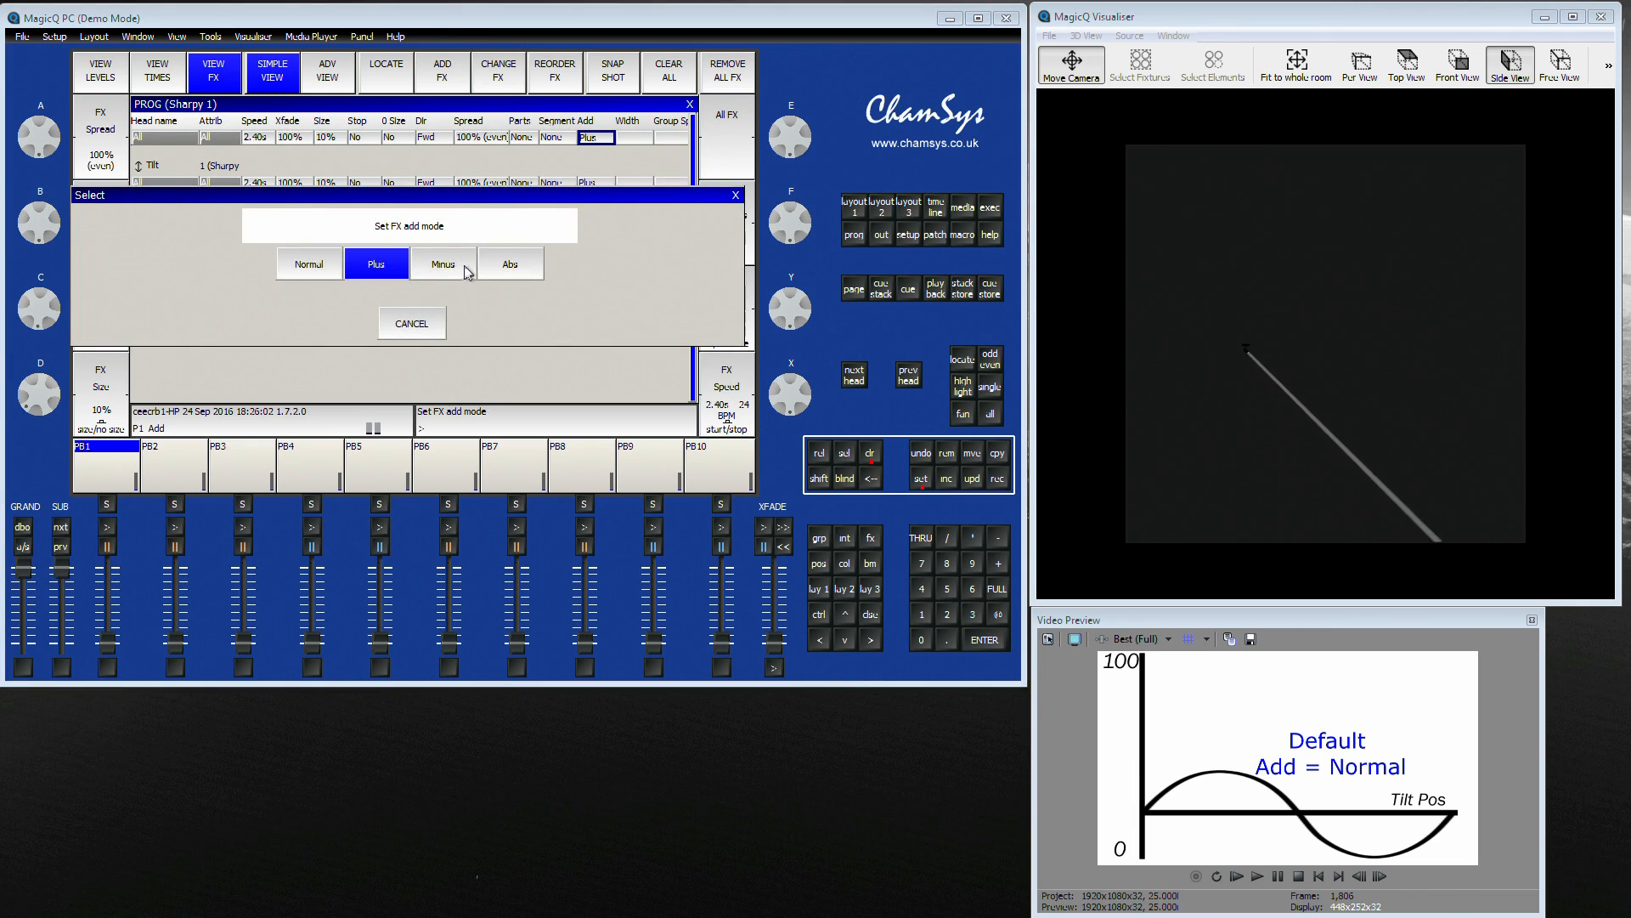
click(441, 263)
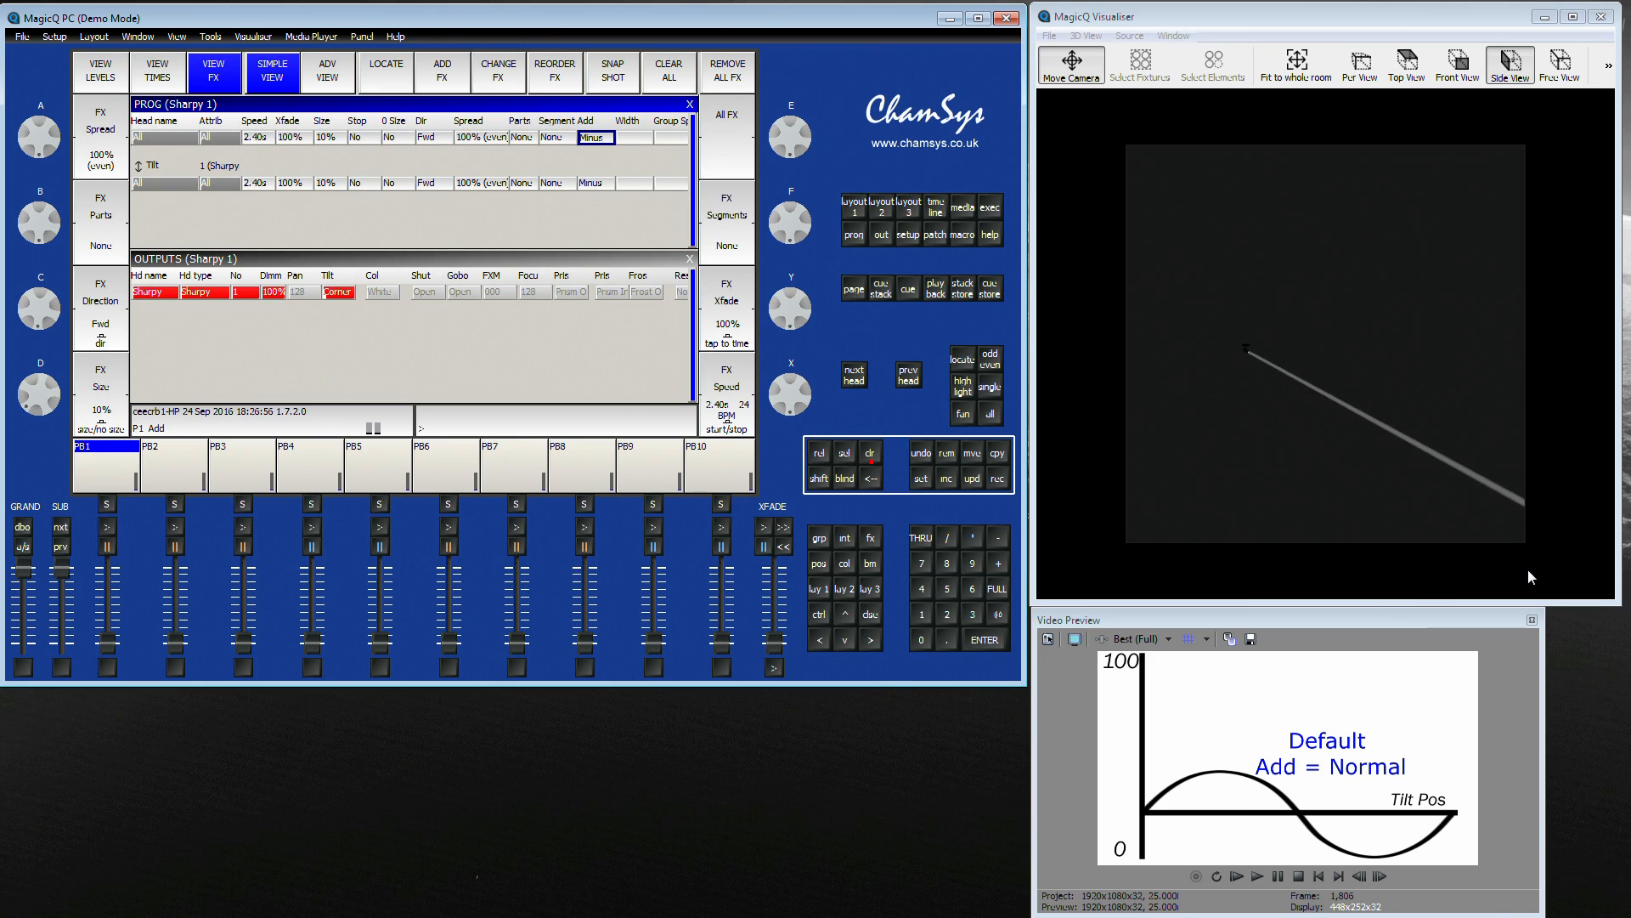
- Set the tilt effect's add mode to Normal and confirm it in the Add cell
click(597, 136)
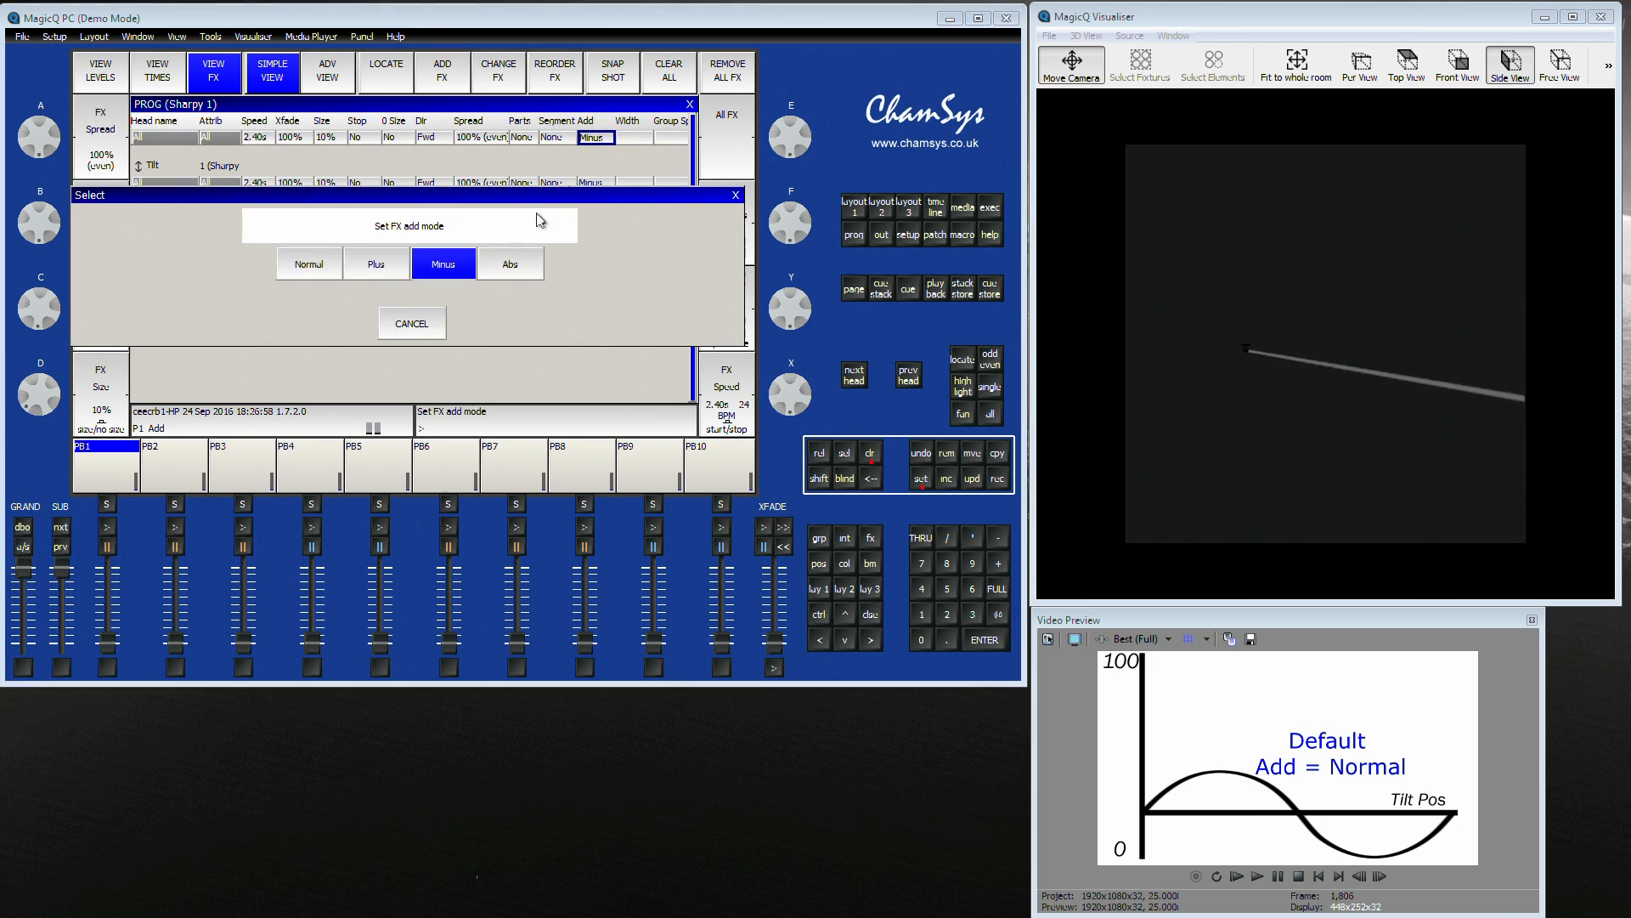
click(307, 263)
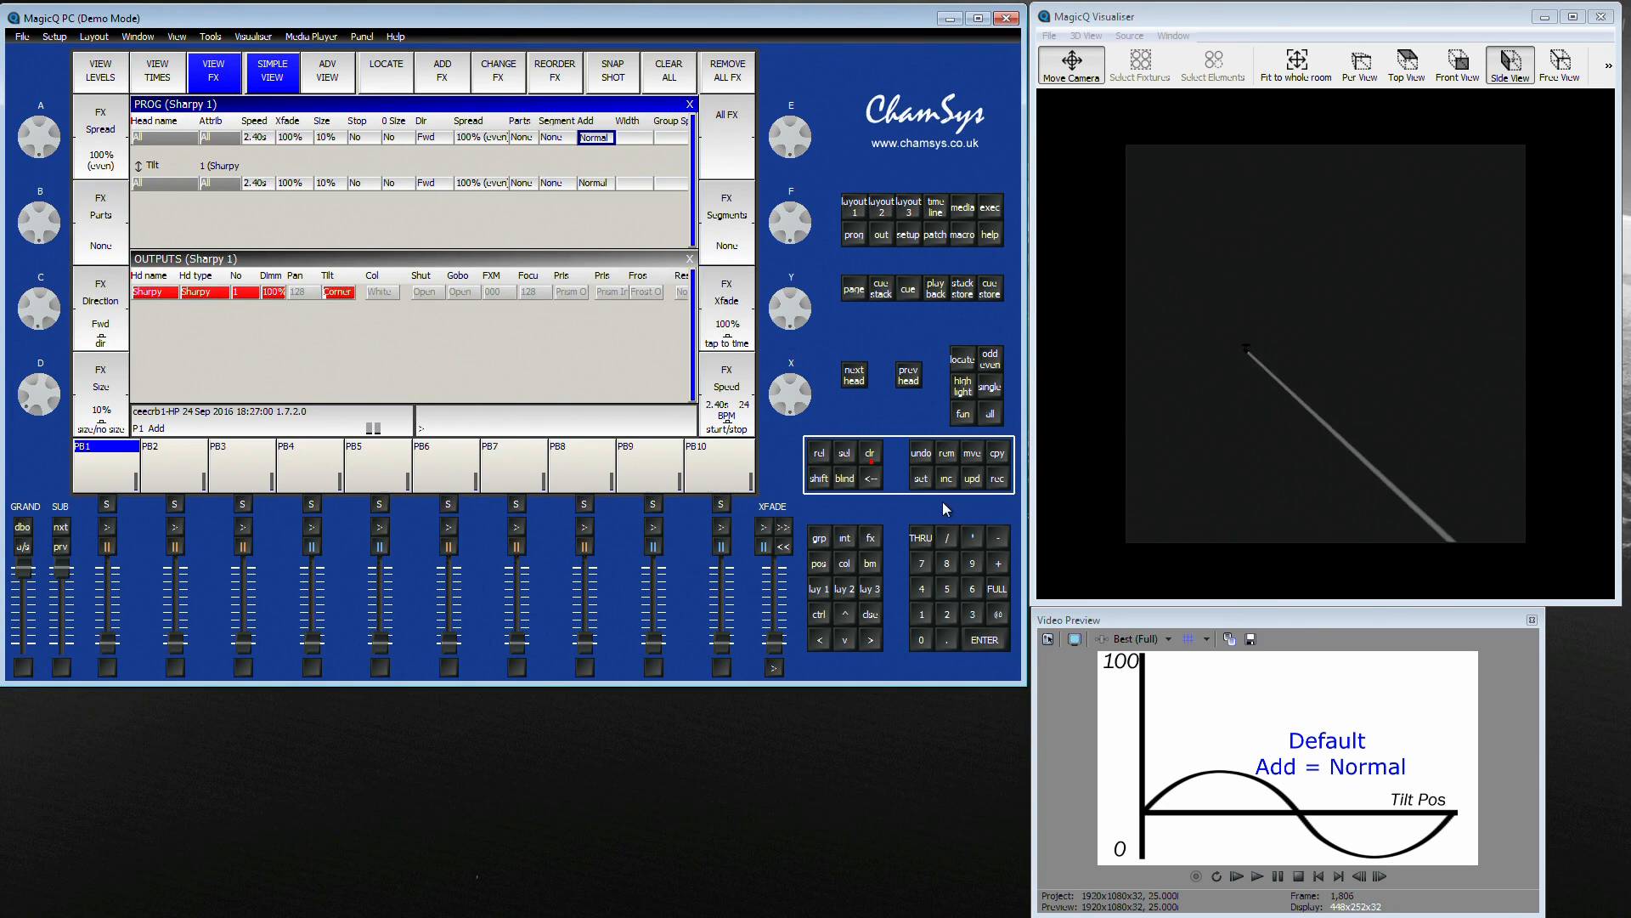
click(596, 136)
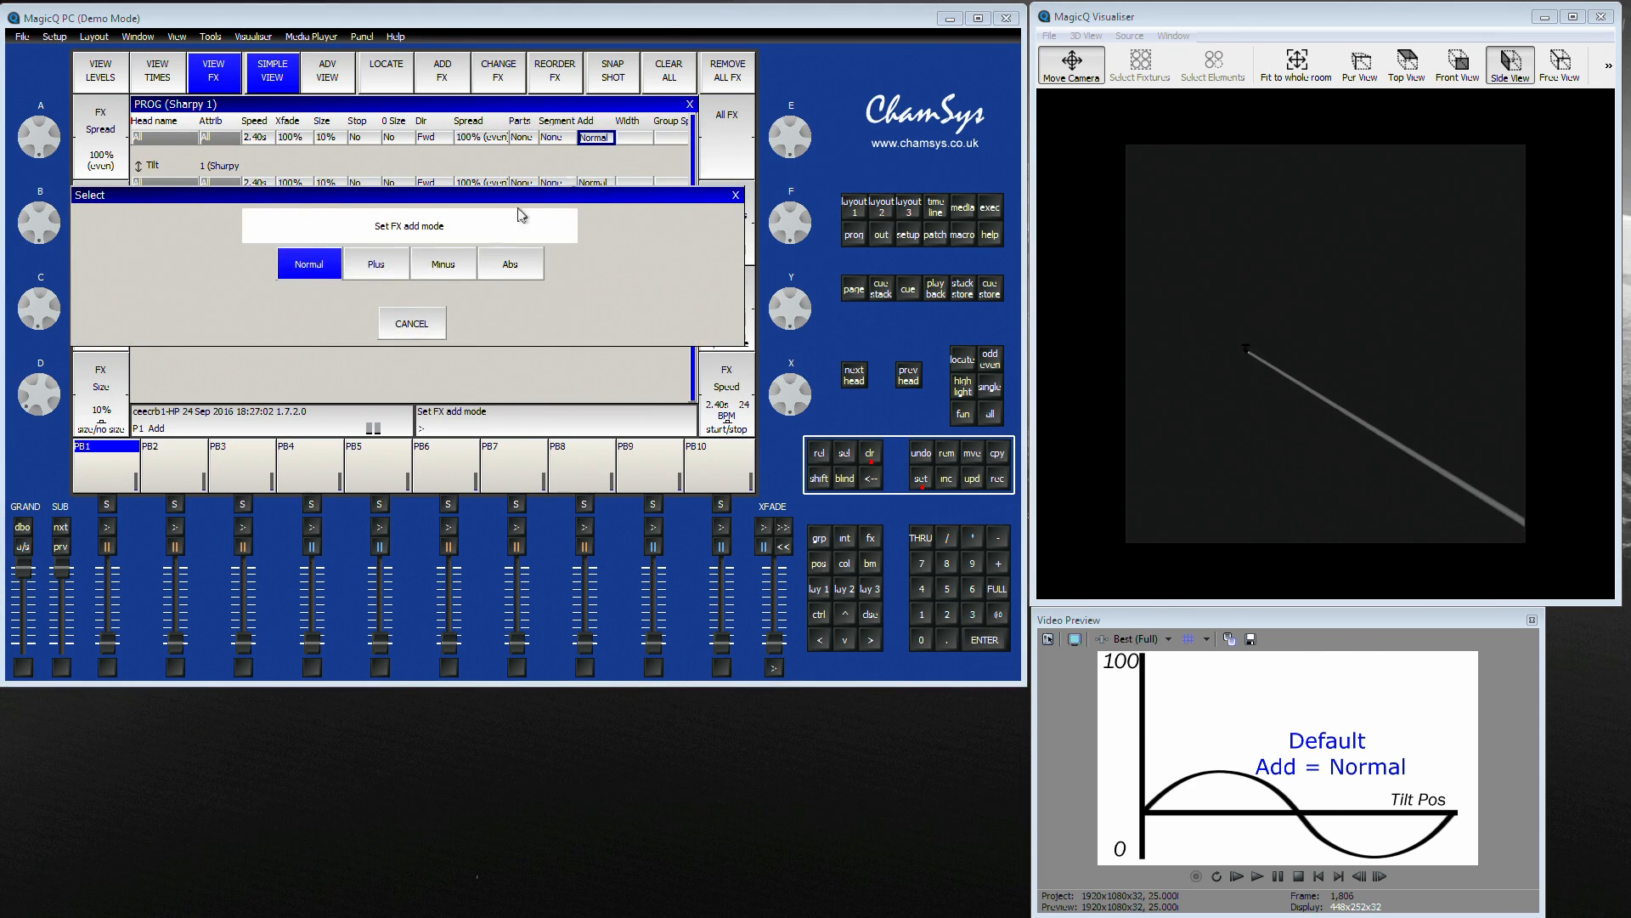
click(374, 264)
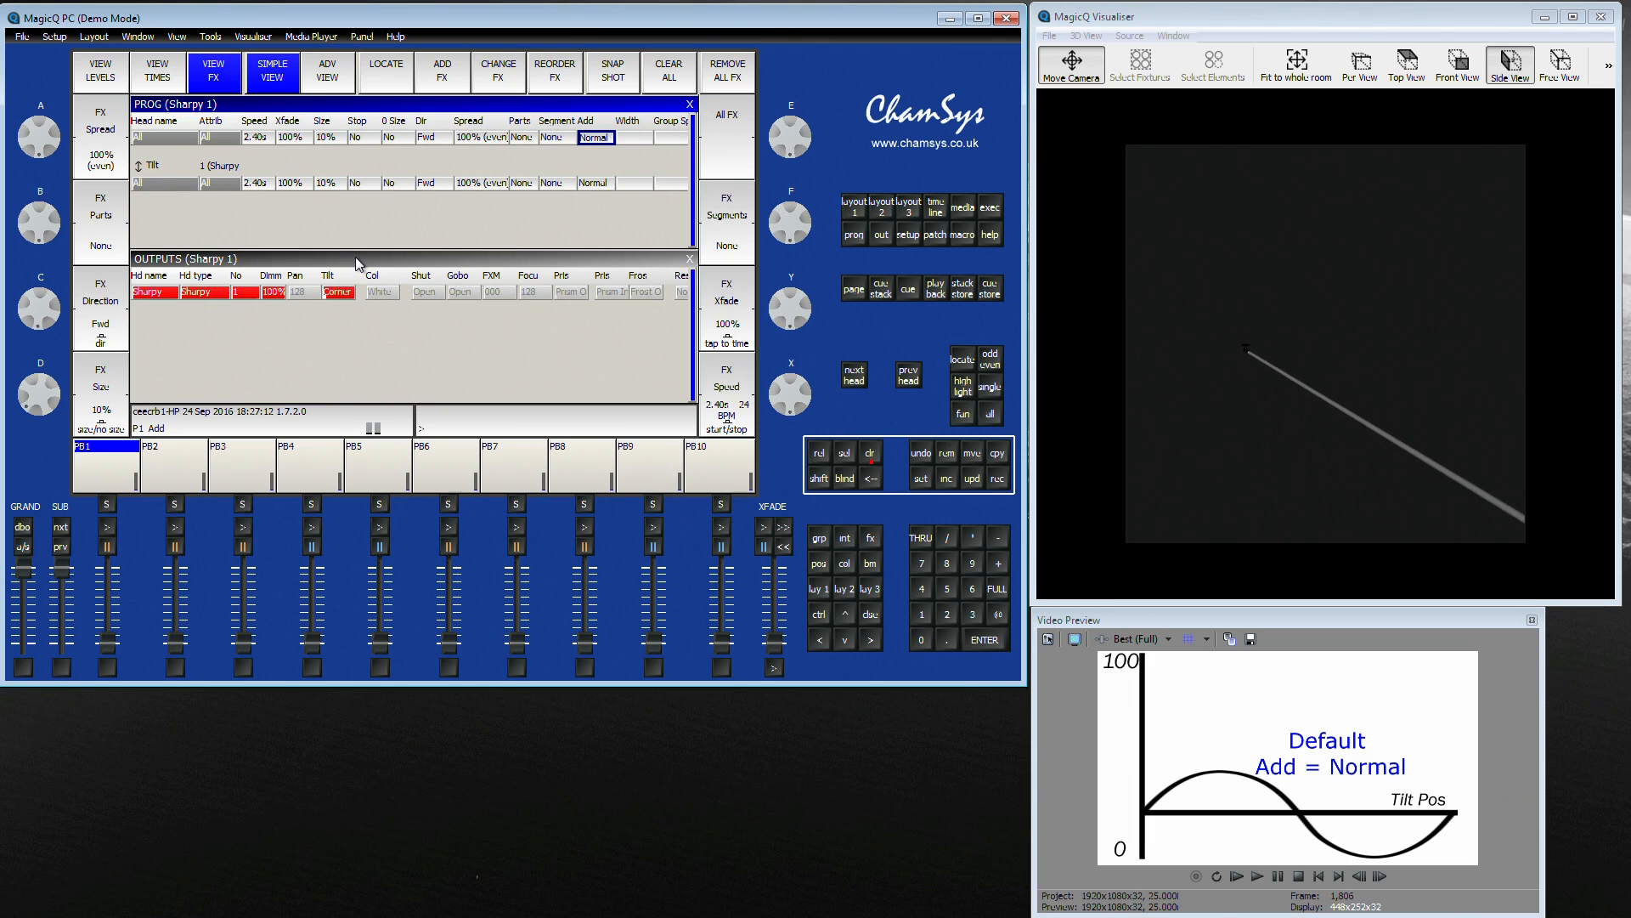
click(594, 136)
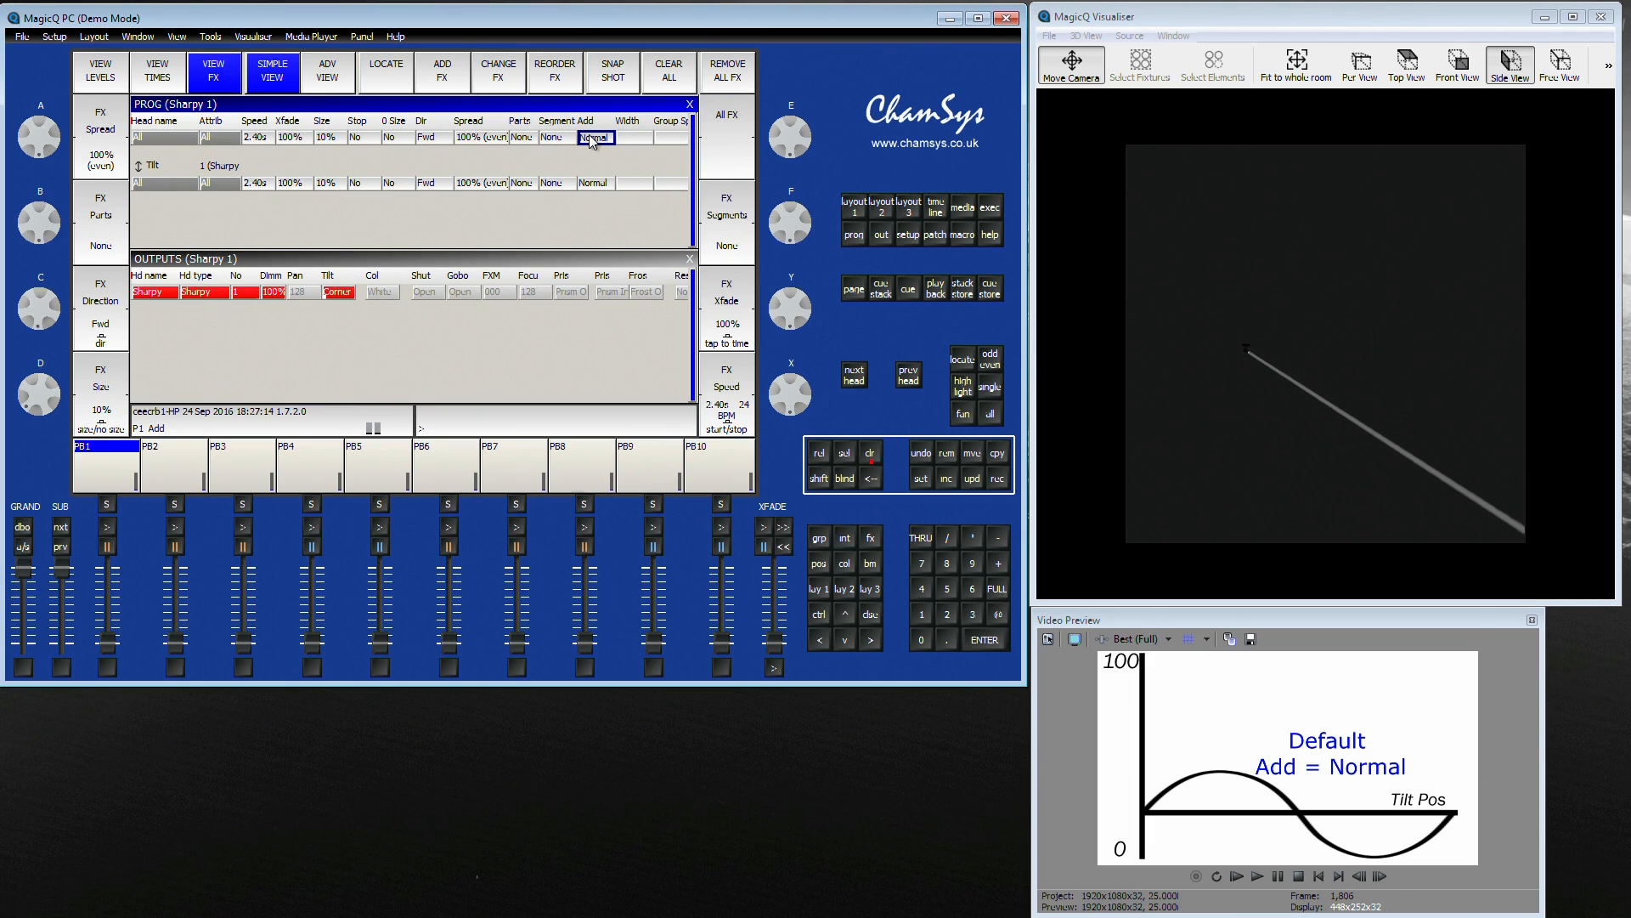
- Try Abs add mode briefly, then return the tilt effect to Normal
click(595, 136)
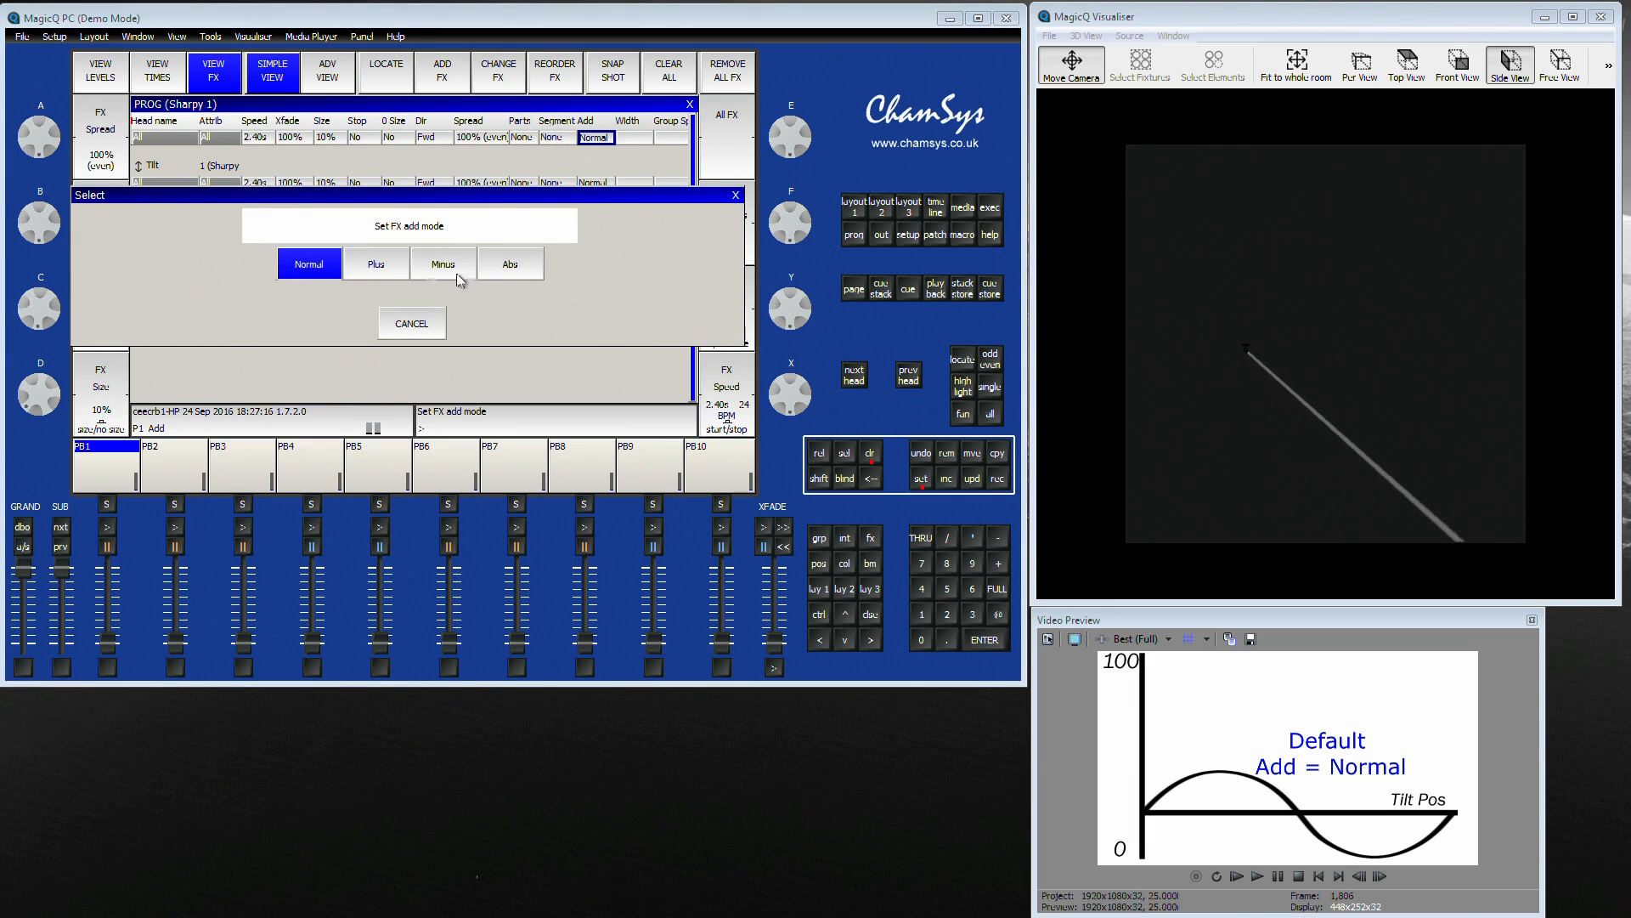
click(508, 263)
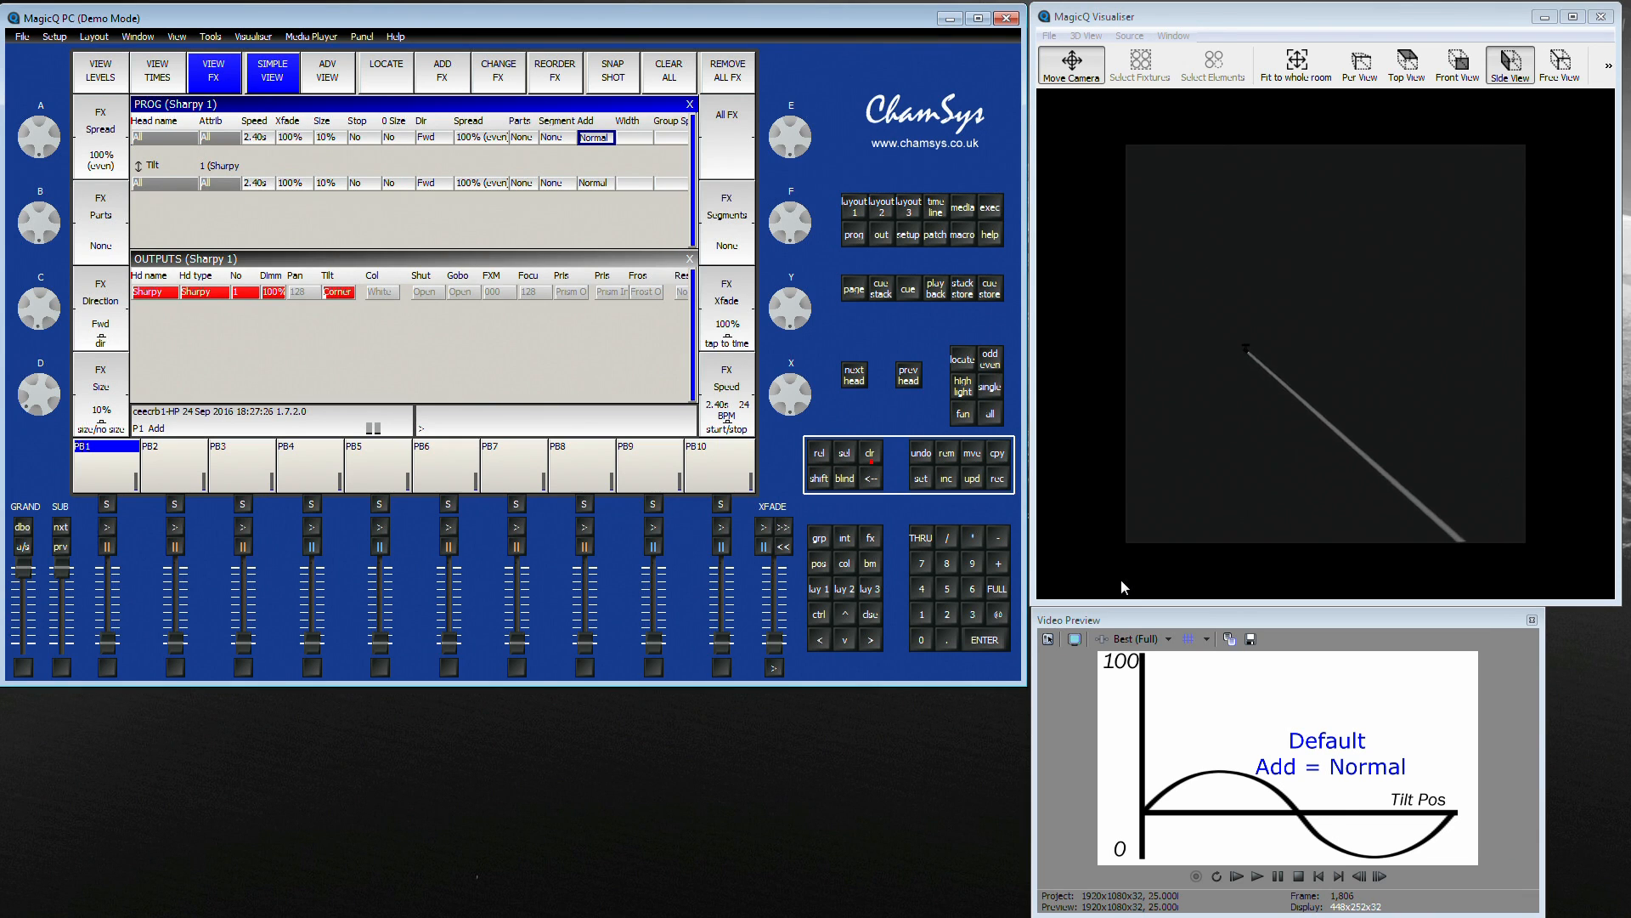
click(596, 138)
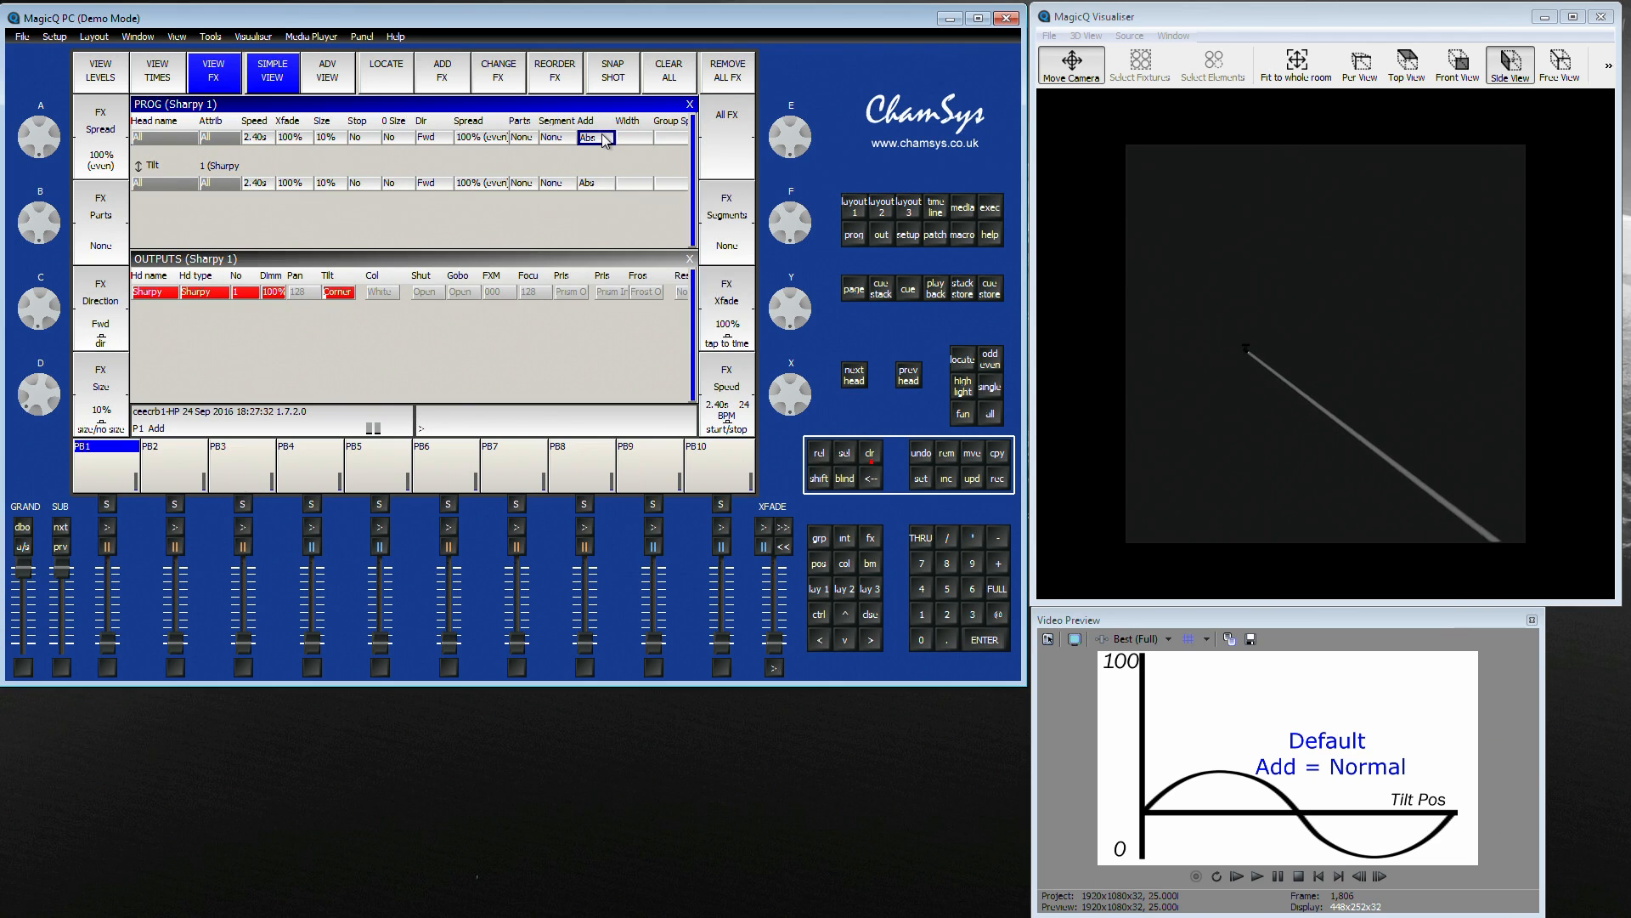
click(597, 137)
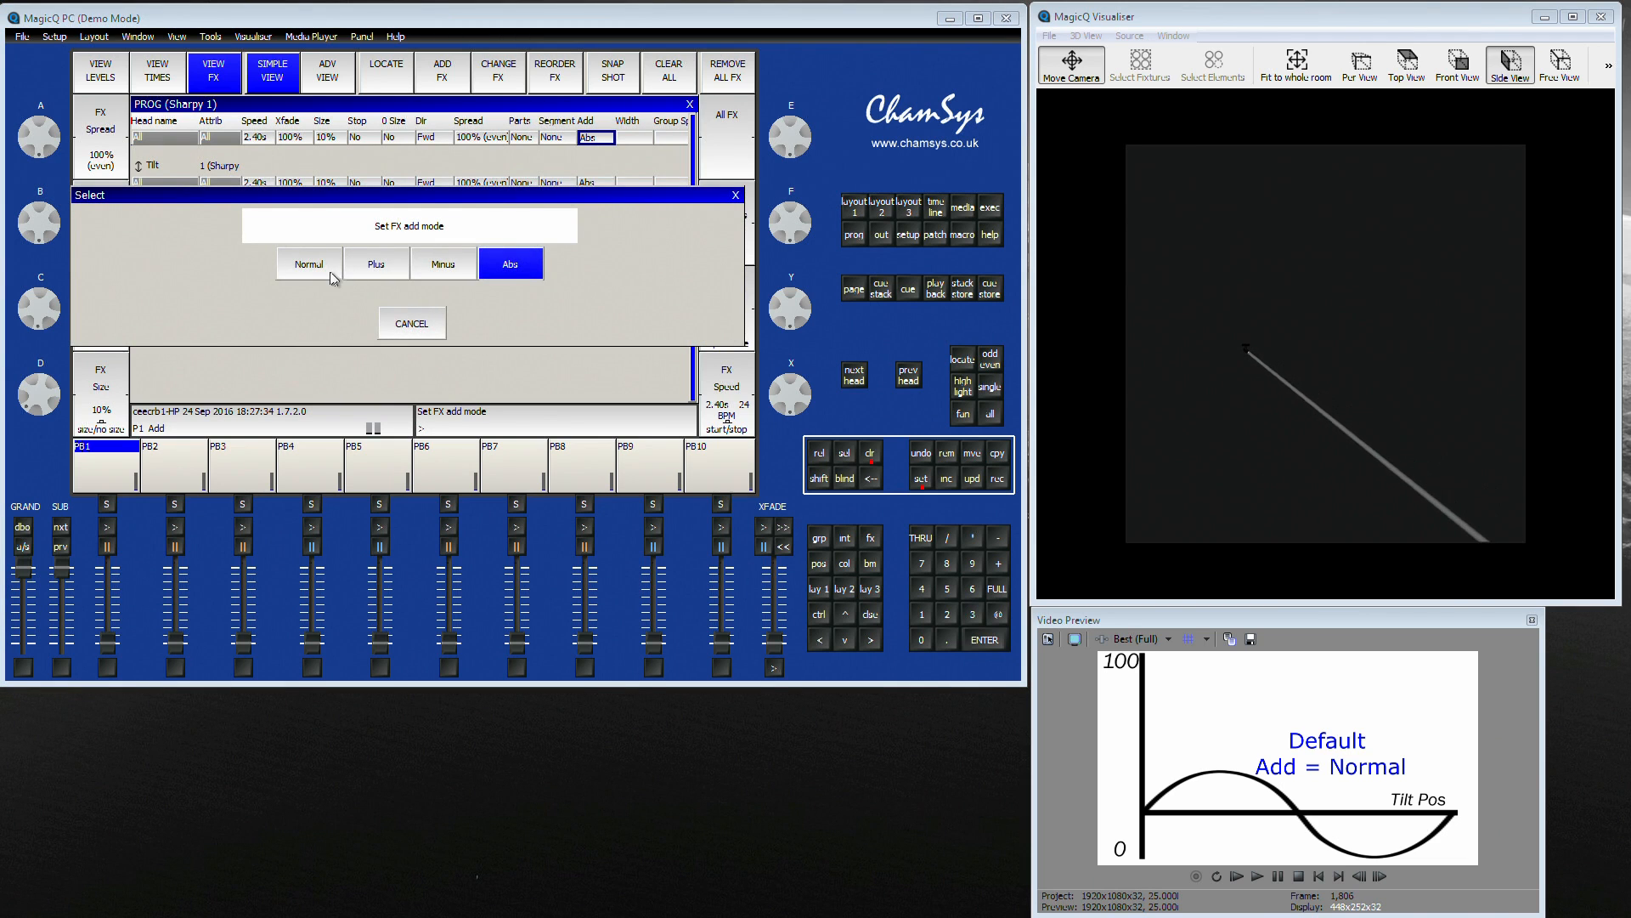
click(308, 263)
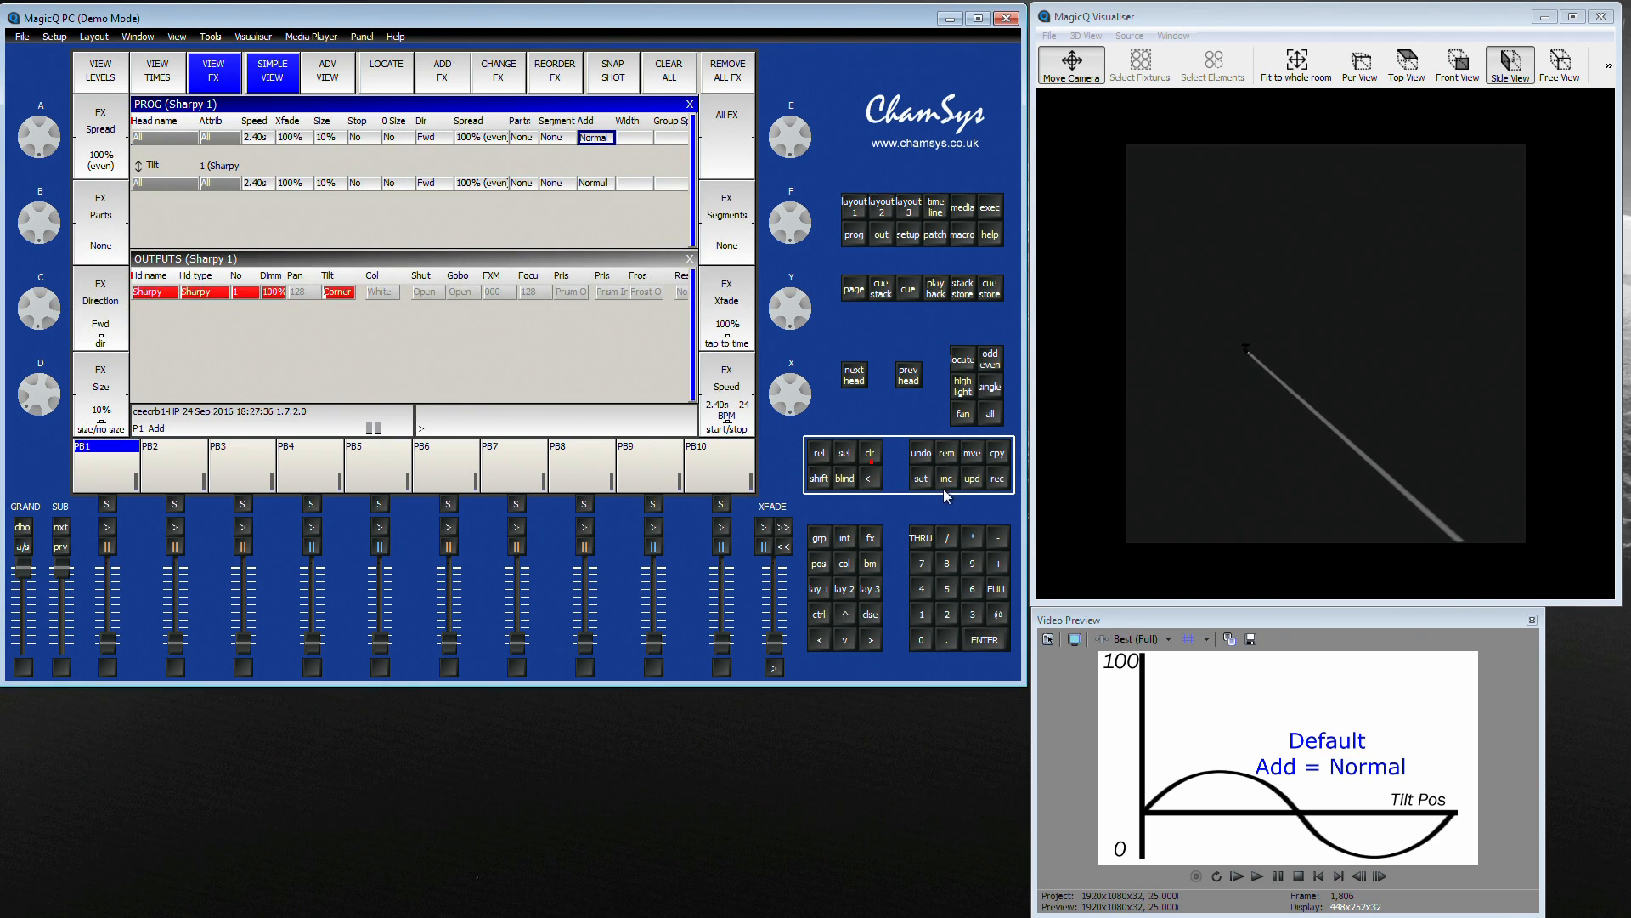